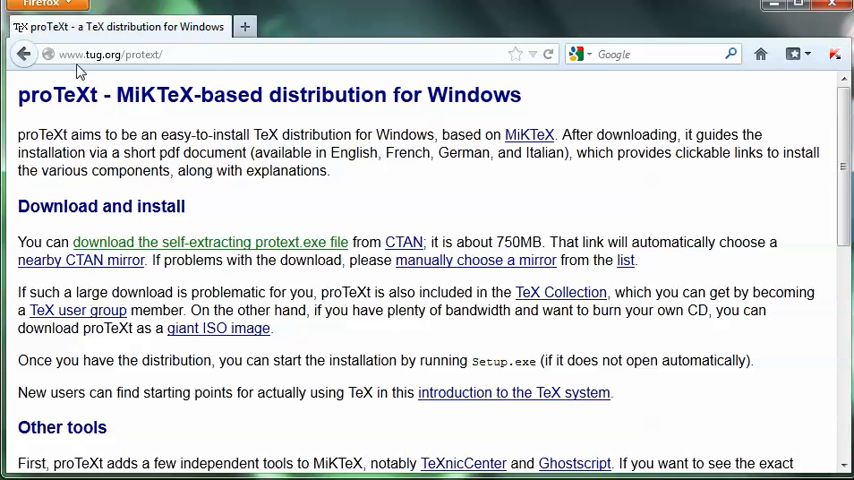
pyautogui.moveTo(108, 68)
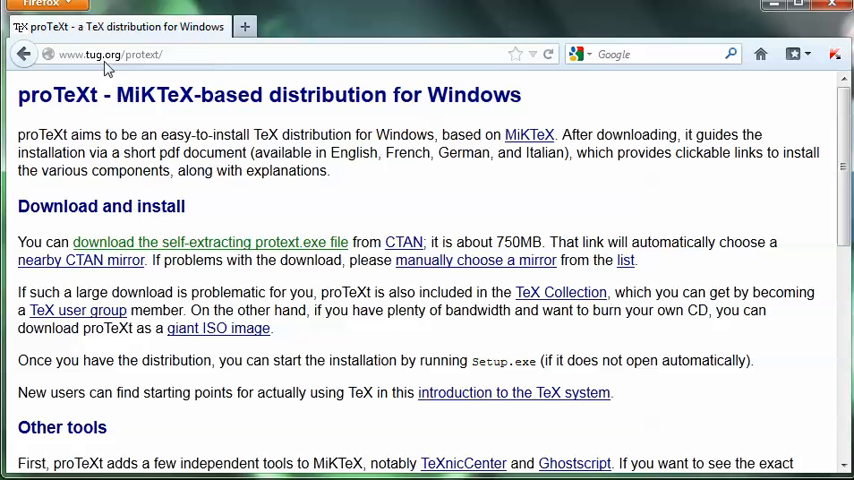
pyautogui.moveTo(128, 74)
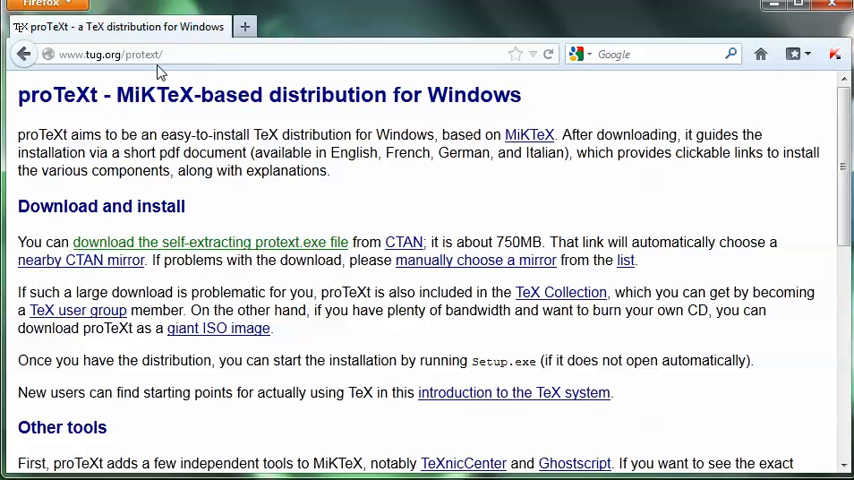
pyautogui.moveTo(390, 222)
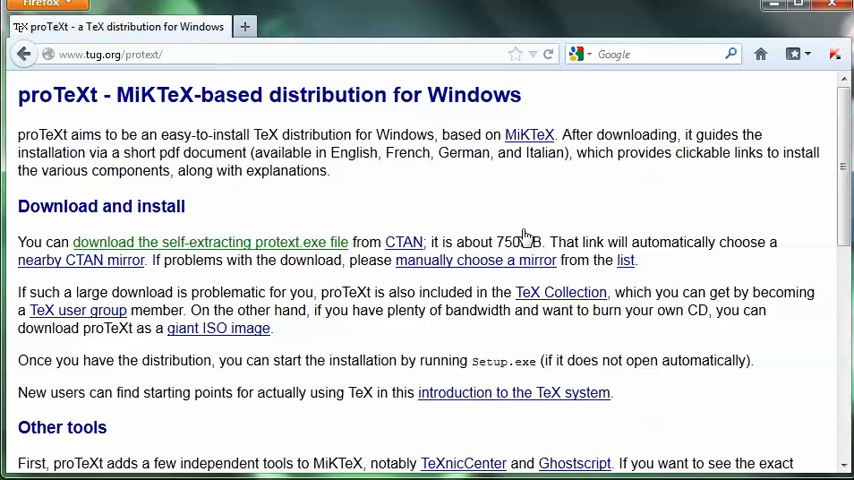
pyautogui.moveTo(514, 236)
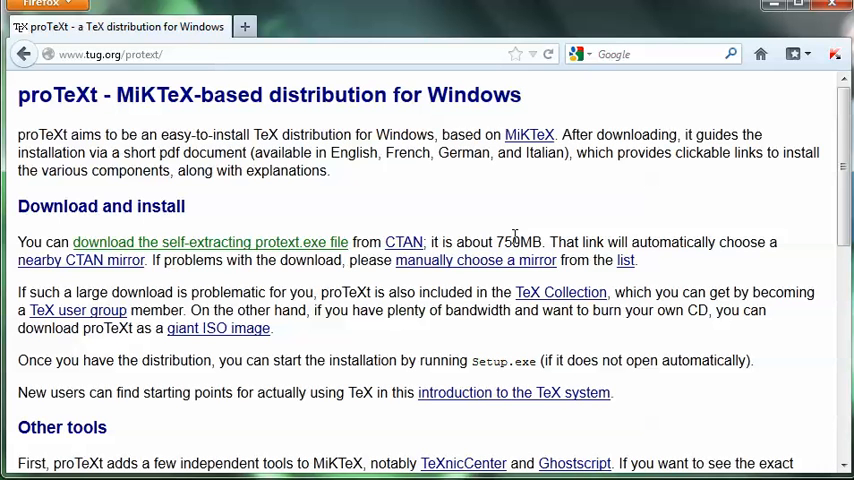
pyautogui.moveTo(388, 292)
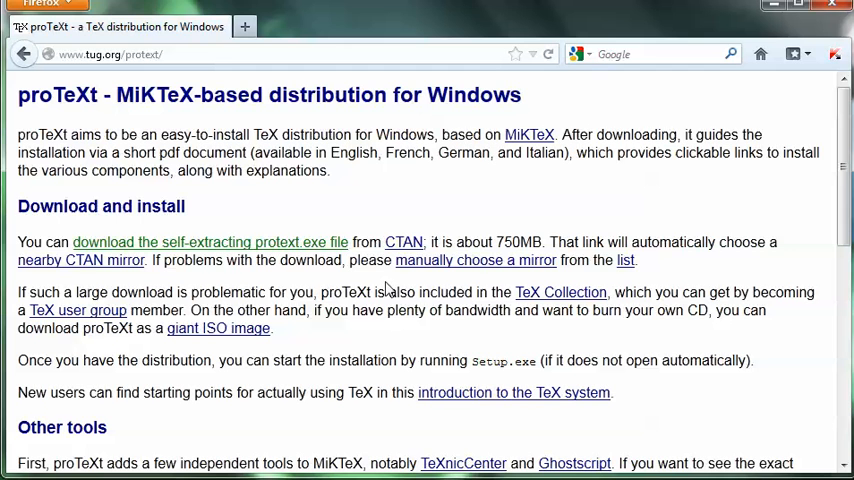
pyautogui.moveTo(380, 204)
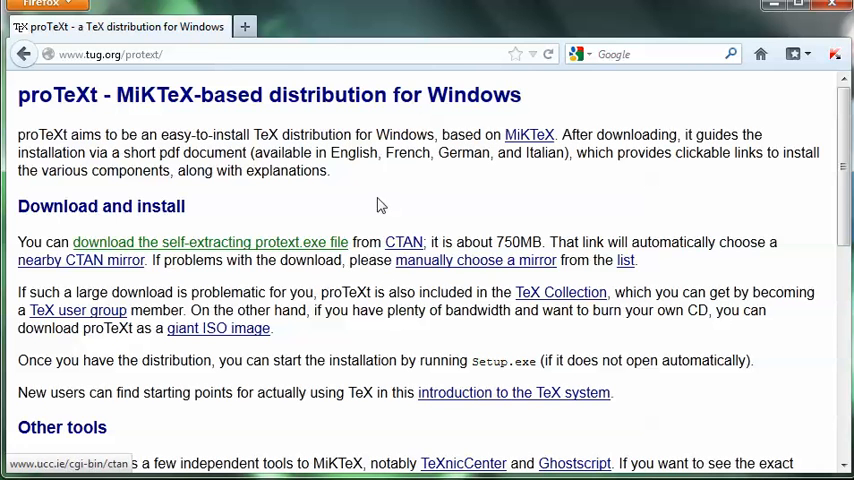
# Go to the CTAN protext.exe location and select ProTeXt-3.1.1-072012.exe in Downloads.
pyautogui.click(210, 242)
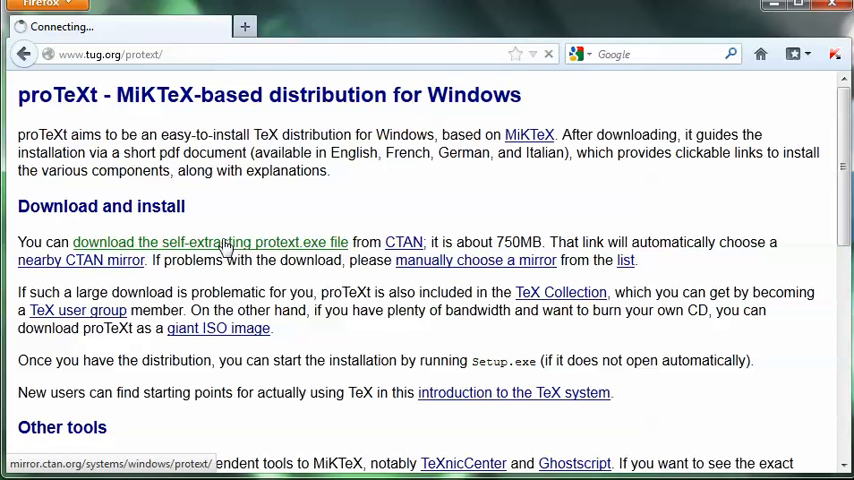
pyautogui.click(210, 242)
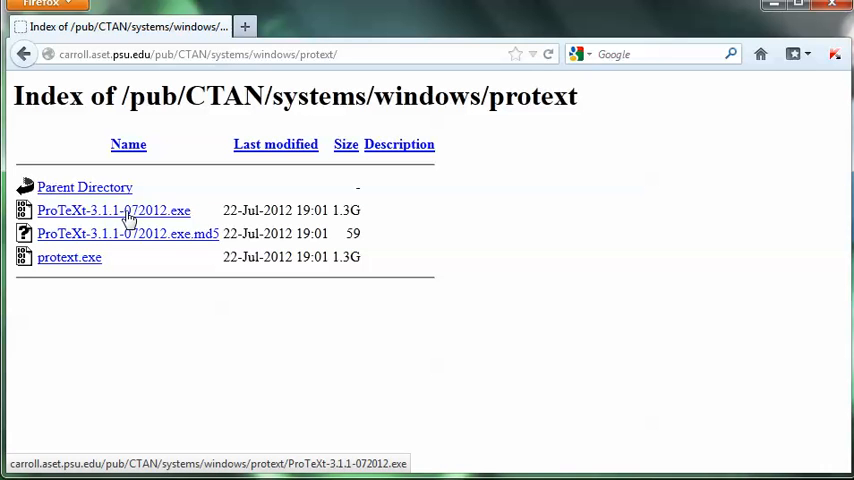
pyautogui.moveTo(552, 368)
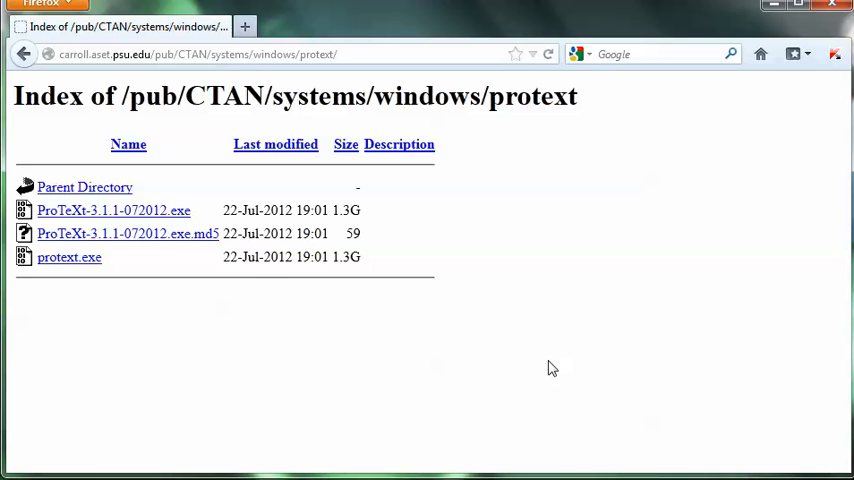
pyautogui.click(112, 210)
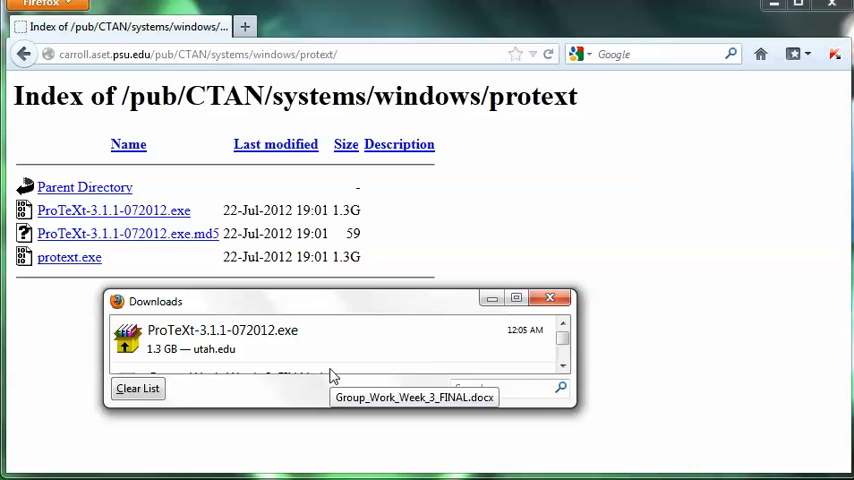
pyautogui.moveTo(230, 340)
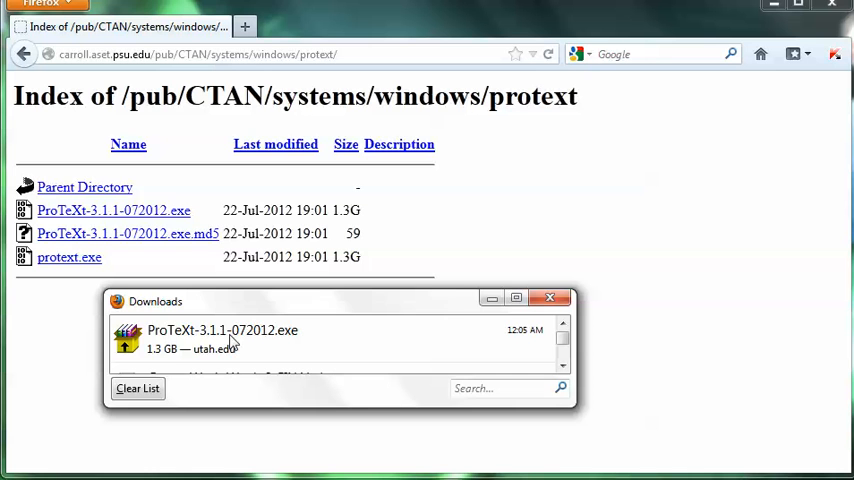
pyautogui.click(230, 340)
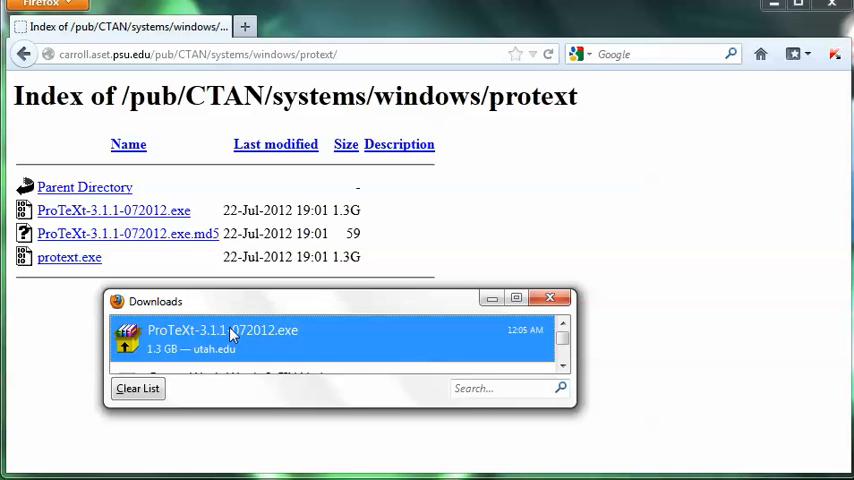
# Run ProTeXt-3.1.1-072012.exe and extract the archive to the Desktop.
pyautogui.doubleClick(230, 336)
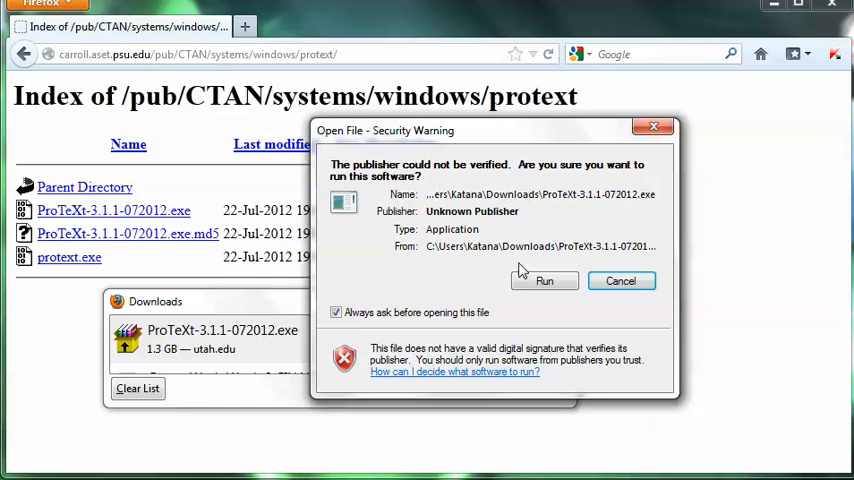
pyautogui.click(544, 280)
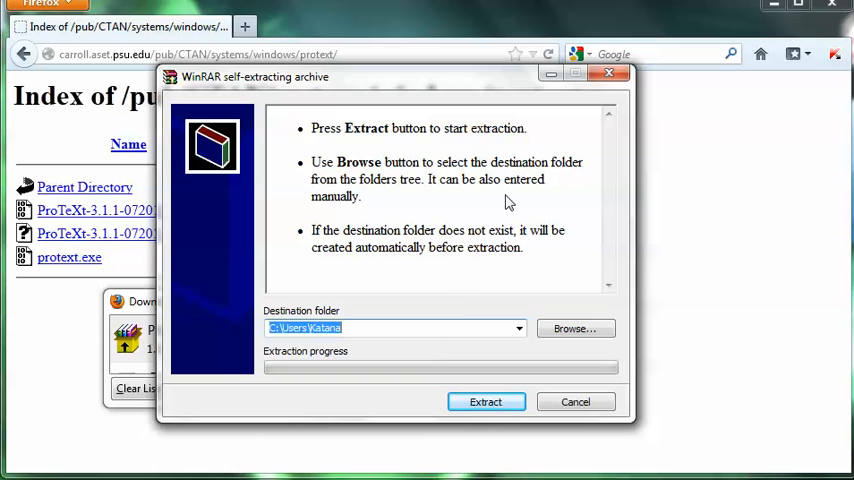
pyautogui.click(576, 328)
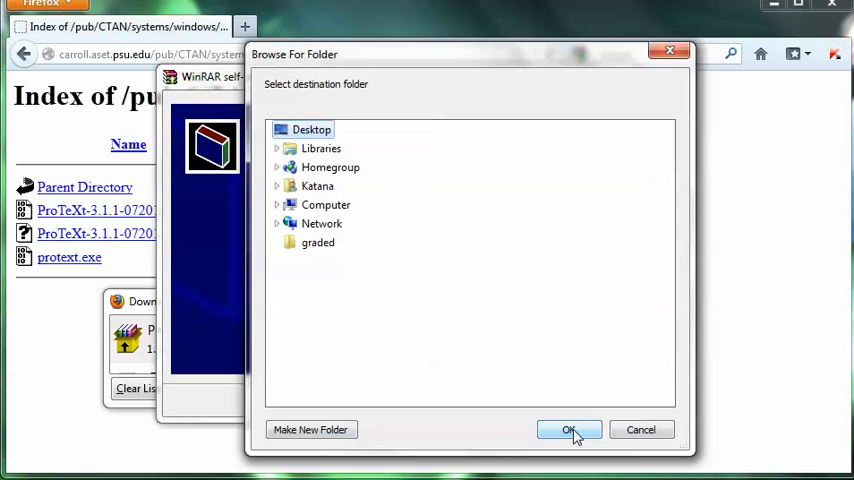
pyautogui.click(568, 428)
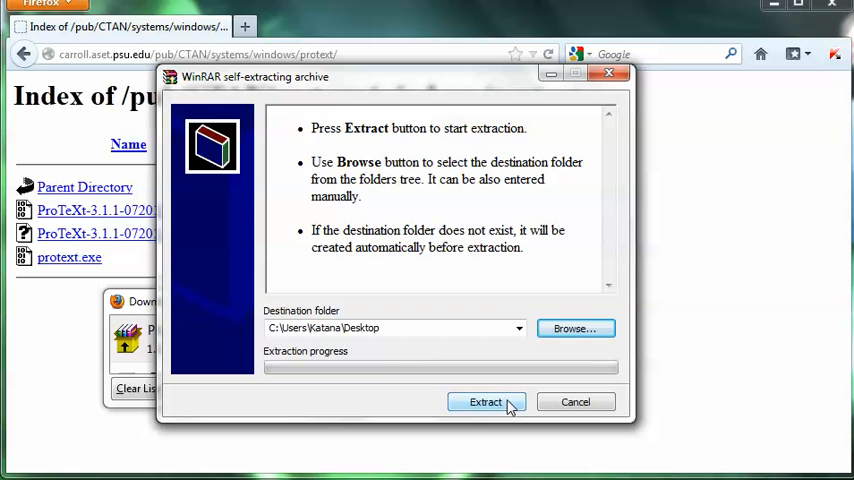
pyautogui.click(484, 402)
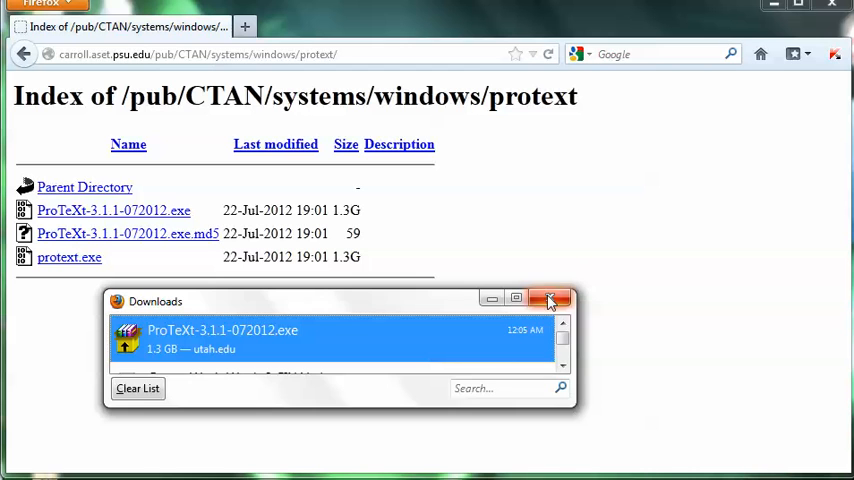
# Close Downloads and run Setup.exe from the extracted proTeXt folder.
pyautogui.click(550, 300)
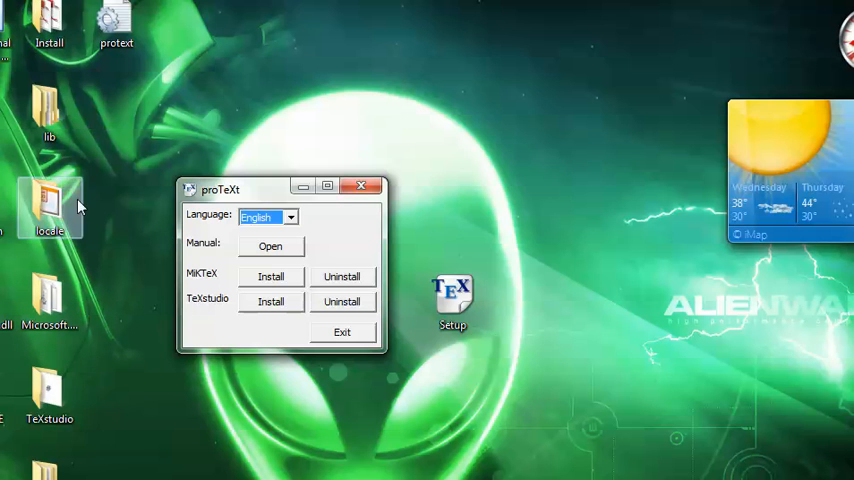
pyautogui.moveTo(478, 274)
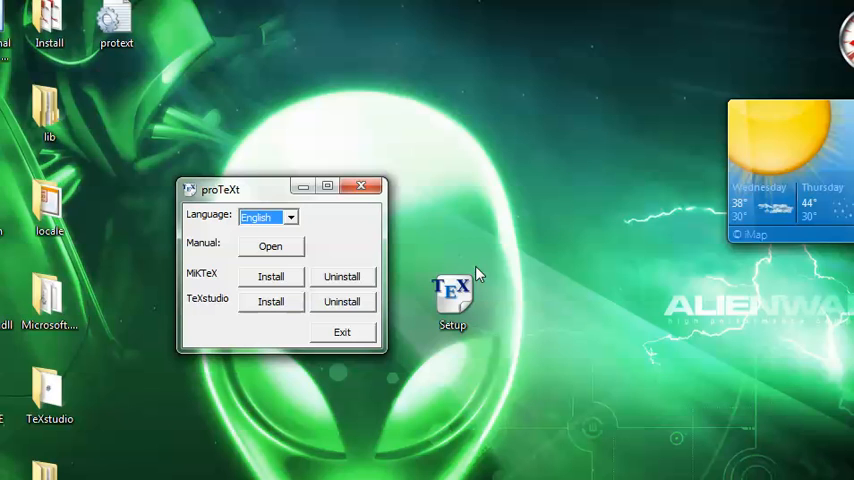
pyautogui.moveTo(568, 288)
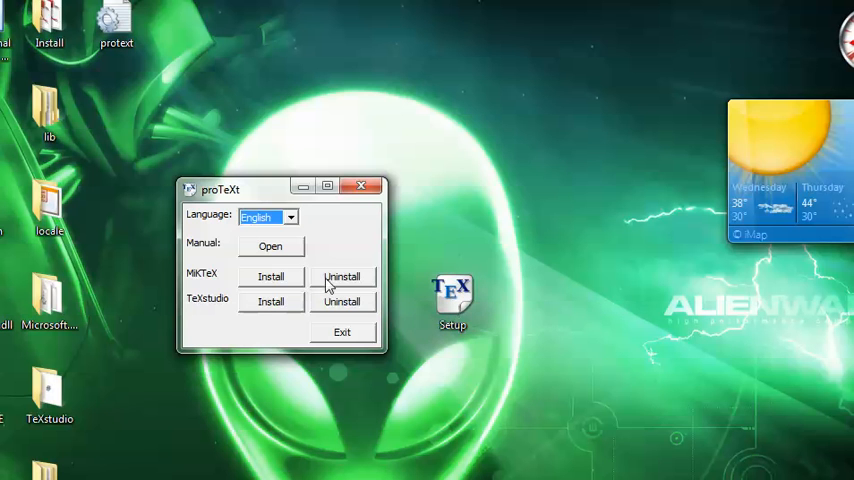
pyautogui.click(360, 188)
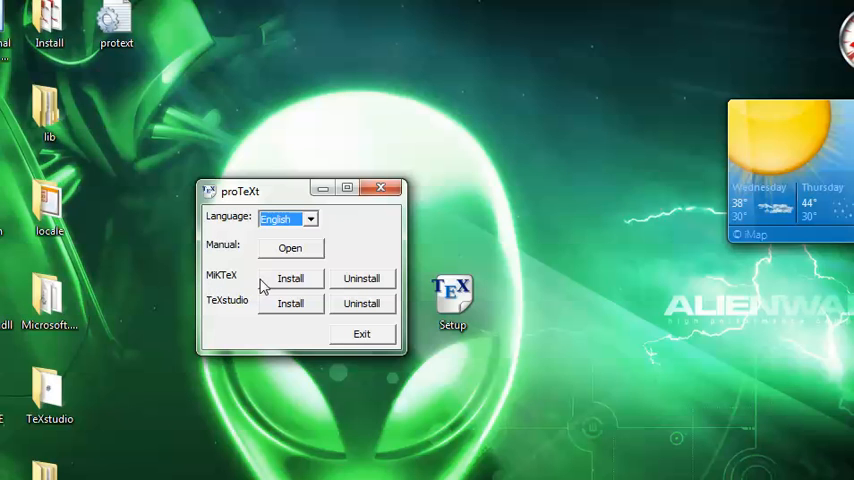
pyautogui.click(316, 220)
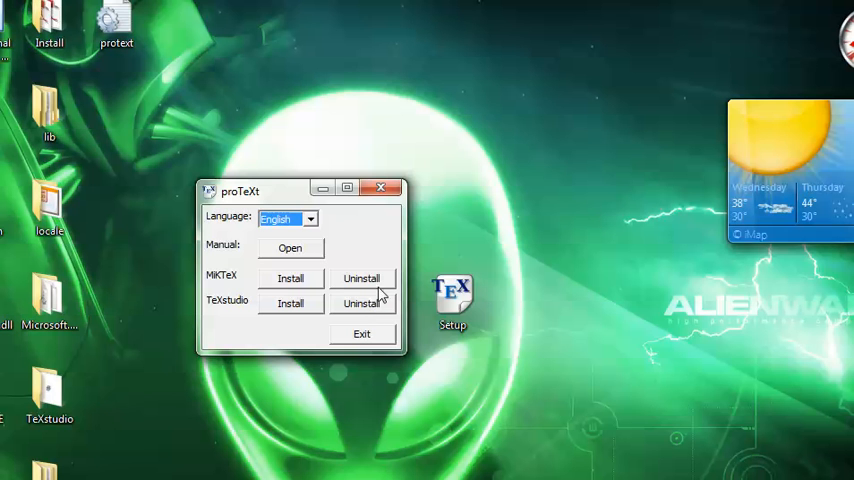
pyautogui.moveTo(376, 300)
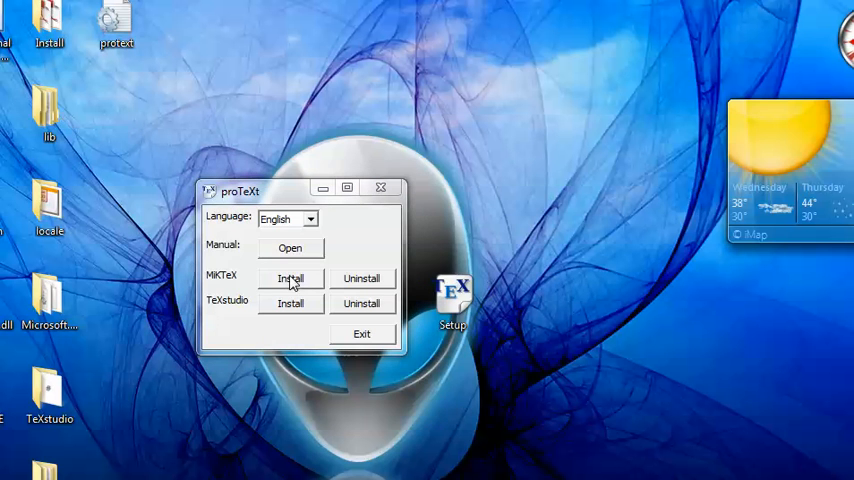
# Start MiKTeX install for all users with the default folder, acknowledging the not-empty warning.
pyautogui.click(290, 278)
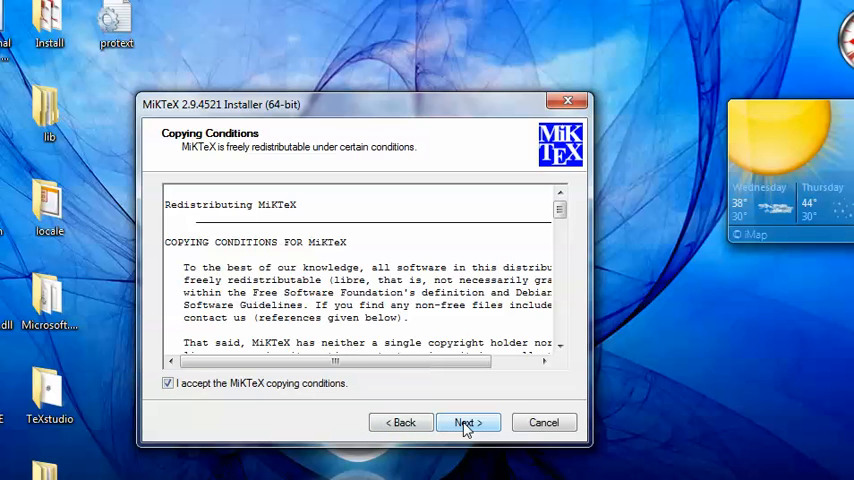
pyautogui.click(468, 422)
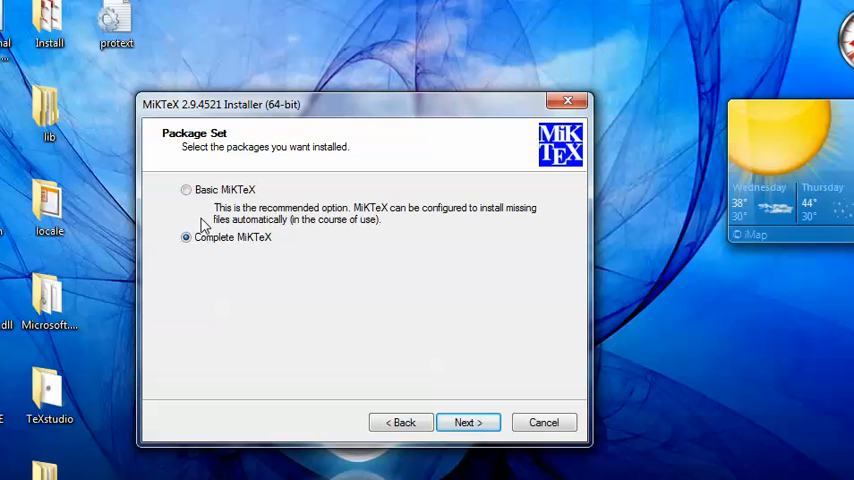
pyautogui.moveTo(468, 422)
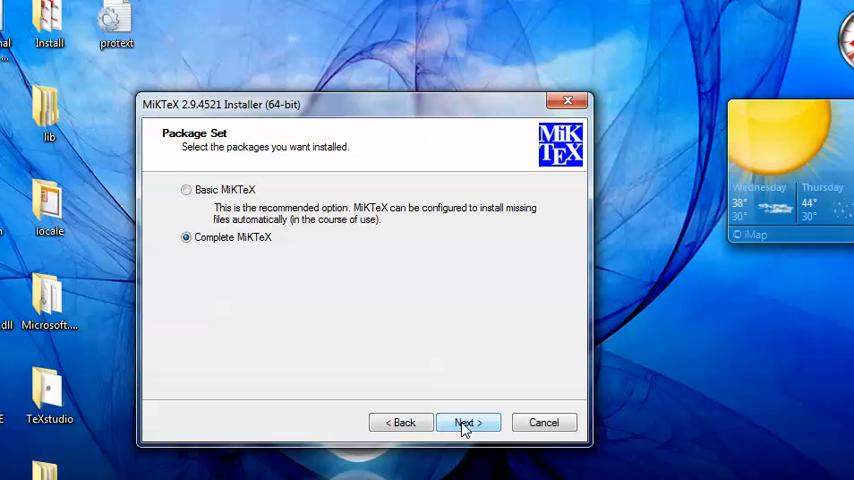
pyautogui.click(470, 422)
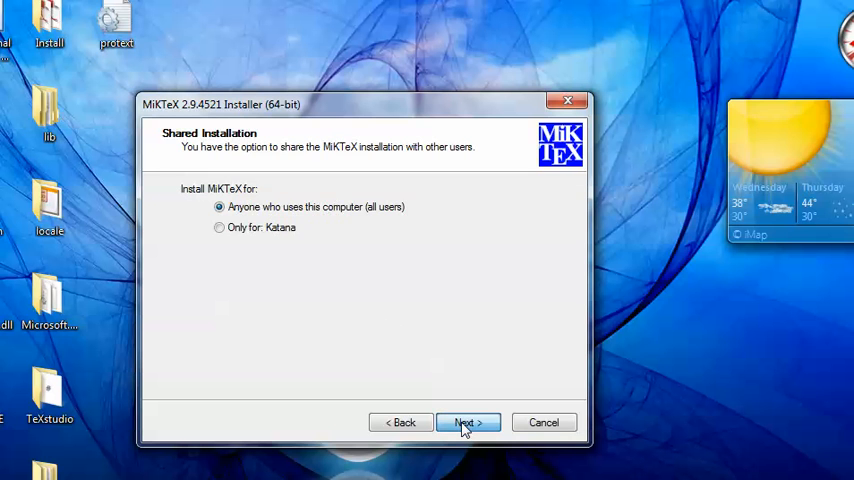
pyautogui.click(468, 422)
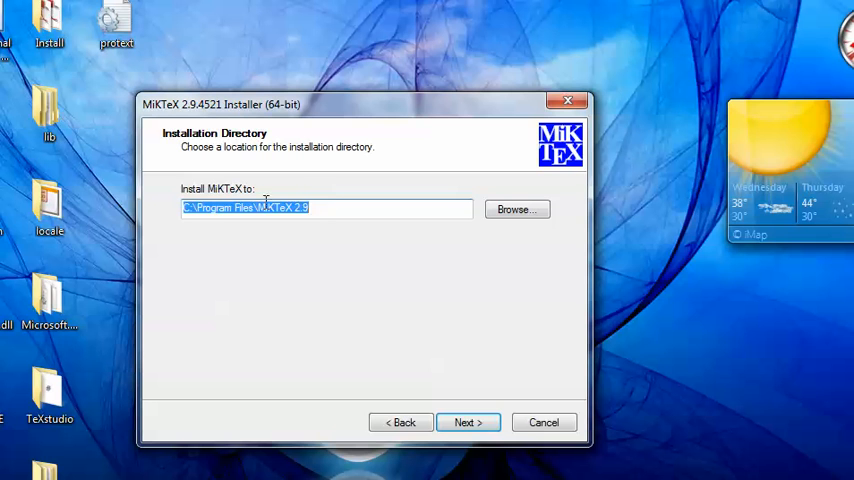
pyautogui.moveTo(84, 192)
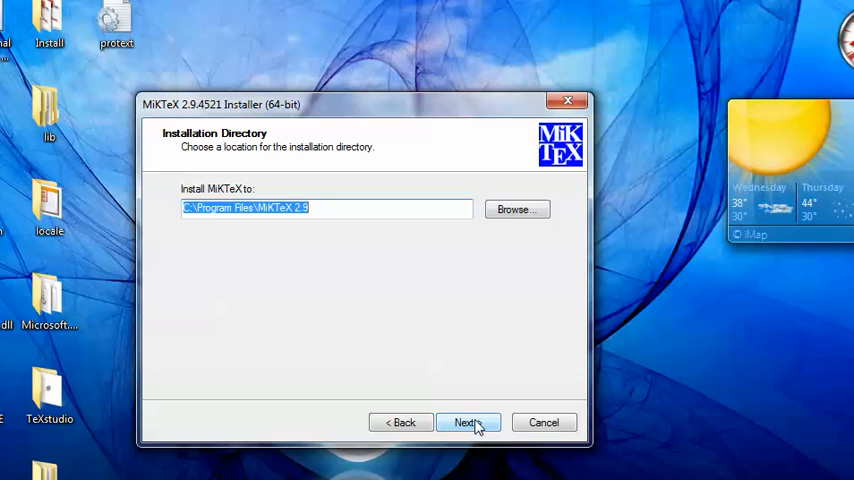
pyautogui.click(470, 422)
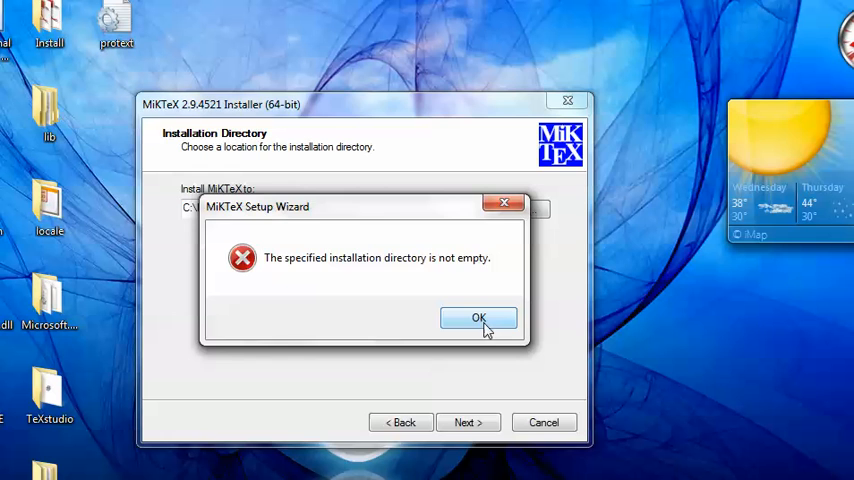
pyautogui.click(478, 316)
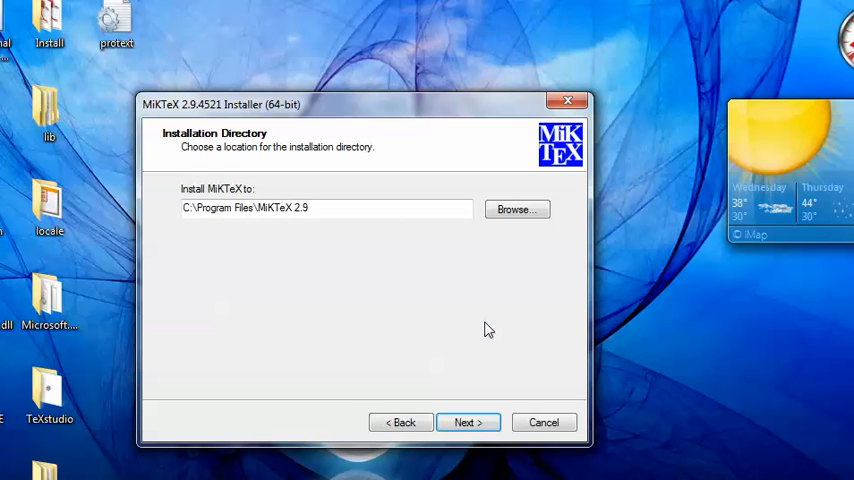
pyautogui.moveTo(544, 422)
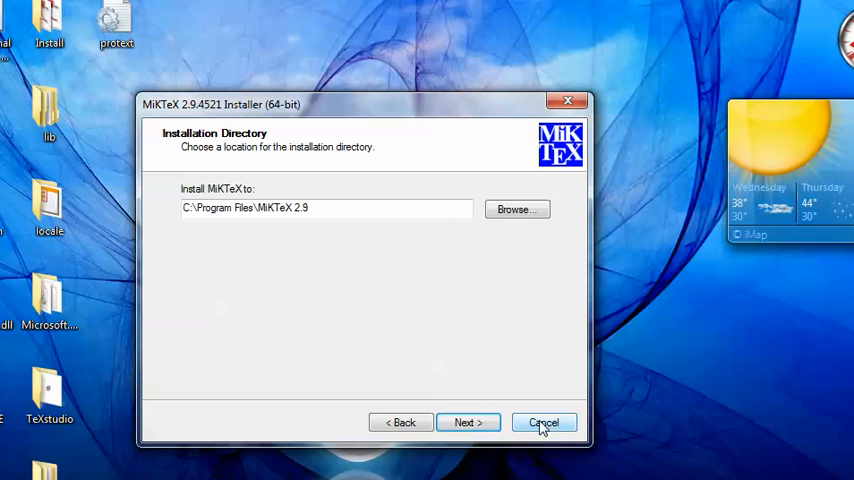
# Cancel the MiKTeX installation and exit the proTeXt launcher.
pyautogui.click(552, 422)
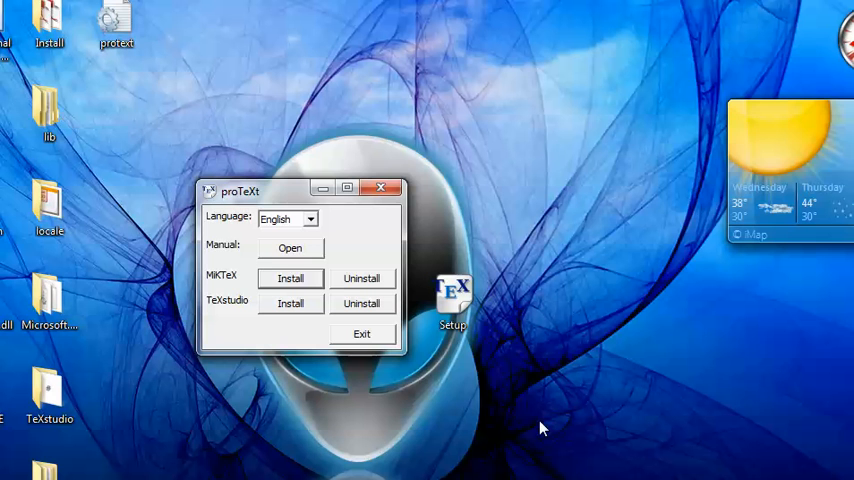
pyautogui.moveTo(362, 334)
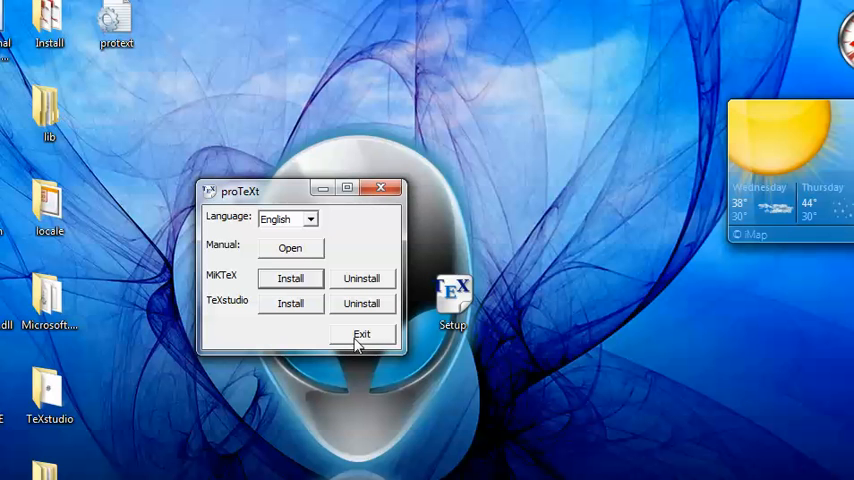
pyautogui.click(364, 334)
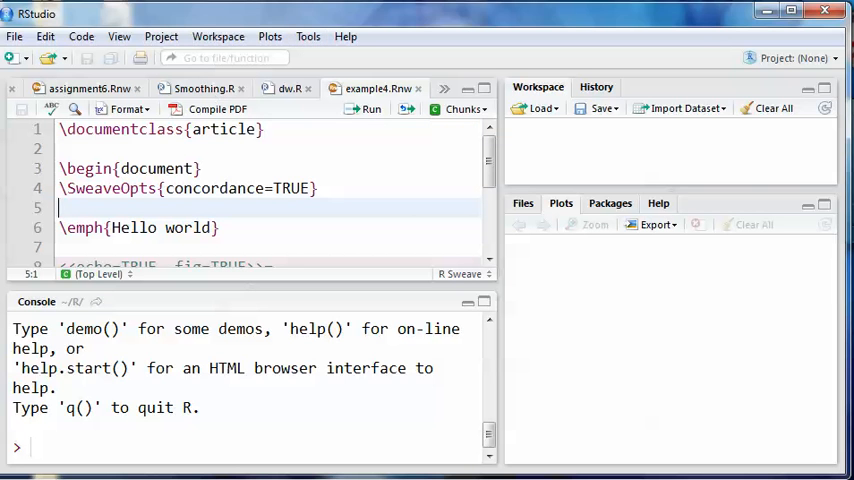
pyautogui.moveTo(144, 108)
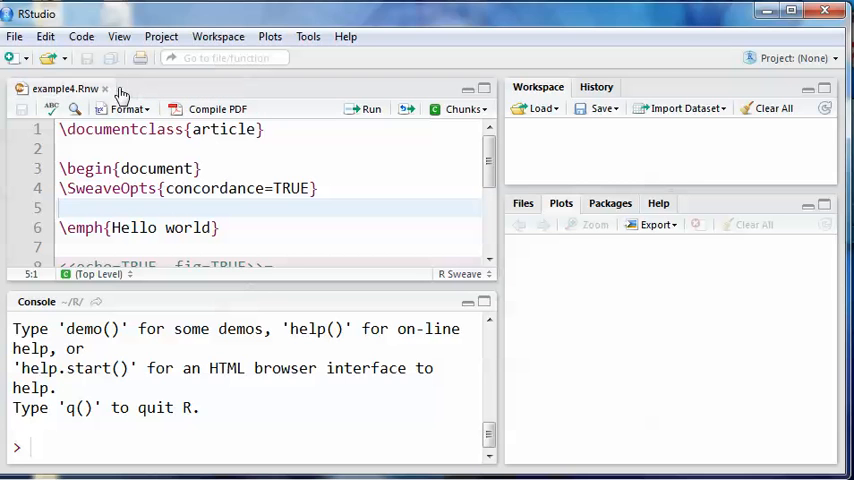
pyautogui.moveTo(32, 56)
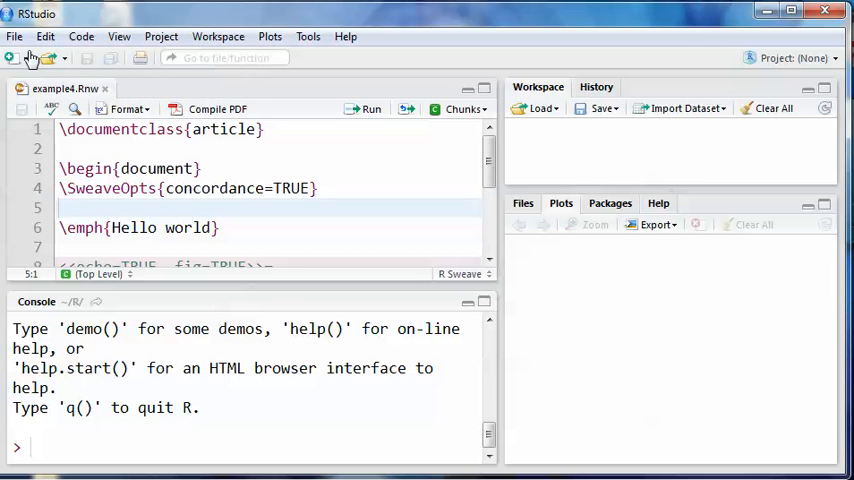
# Keep only example4.Rnw open and scroll through its Hello world and plotting chunk.
pyautogui.click(16, 60)
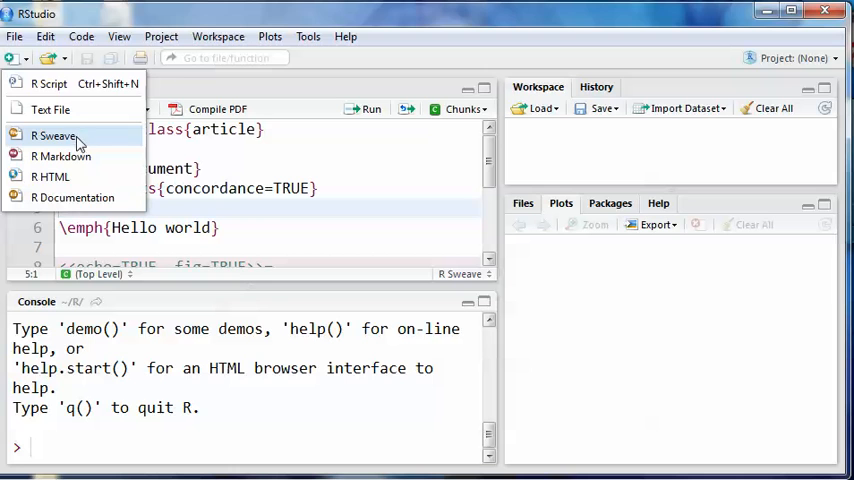
pyautogui.click(54, 136)
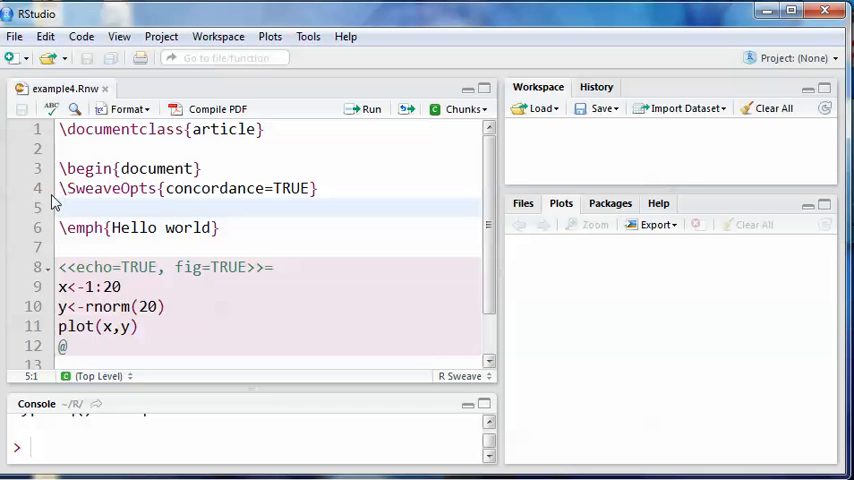
pyautogui.scroll(-3)
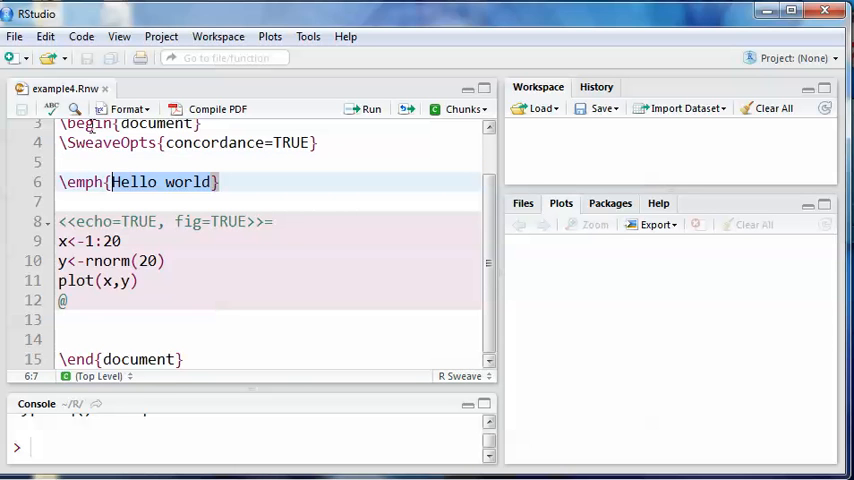
pyautogui.click(124, 108)
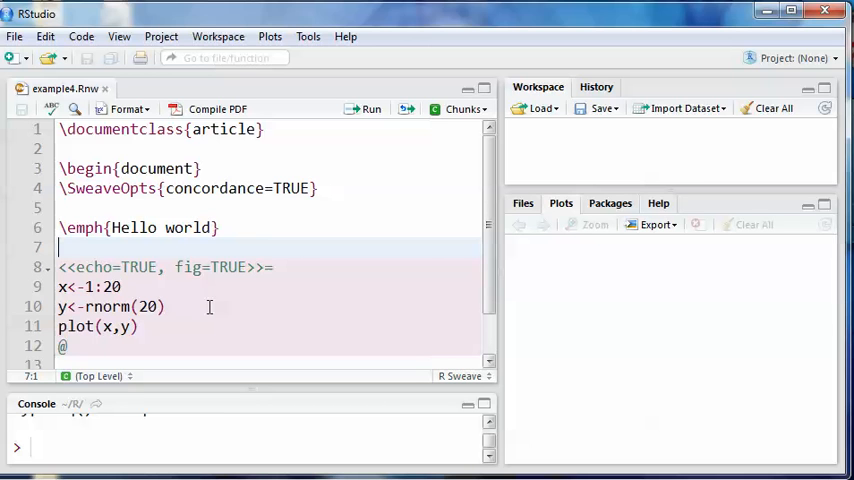
pyautogui.moveTo(262, 104)
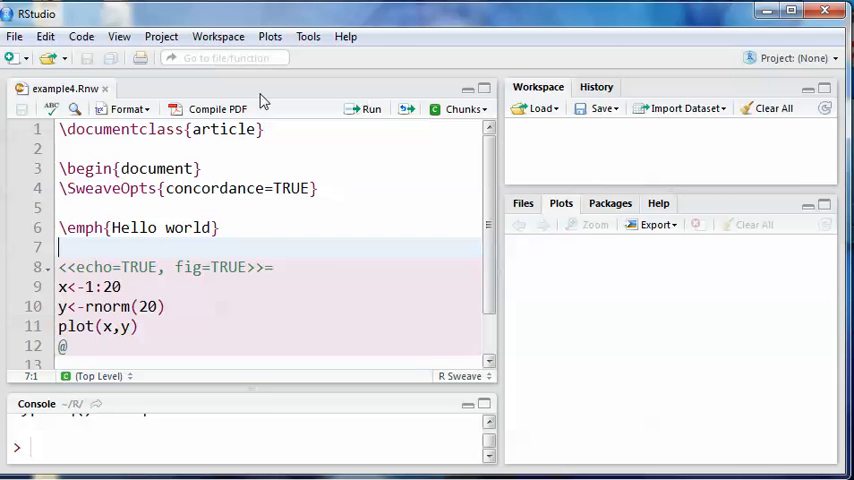
pyautogui.moveTo(448, 132)
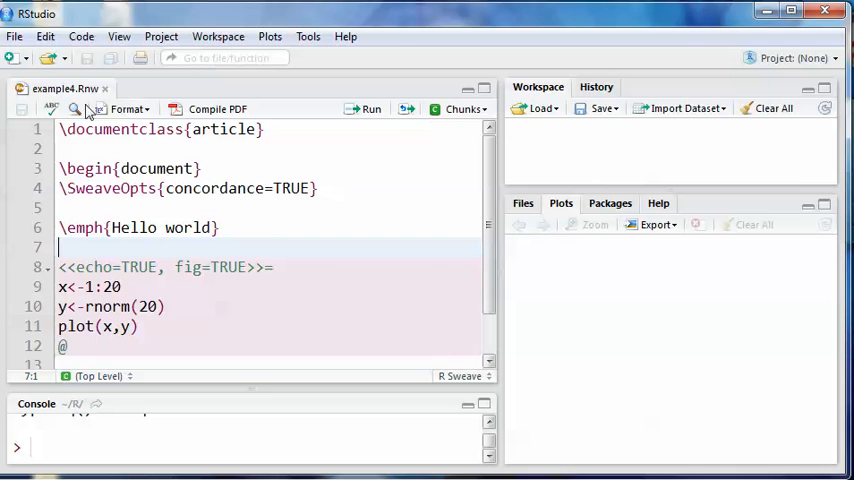
pyautogui.moveTo(194, 82)
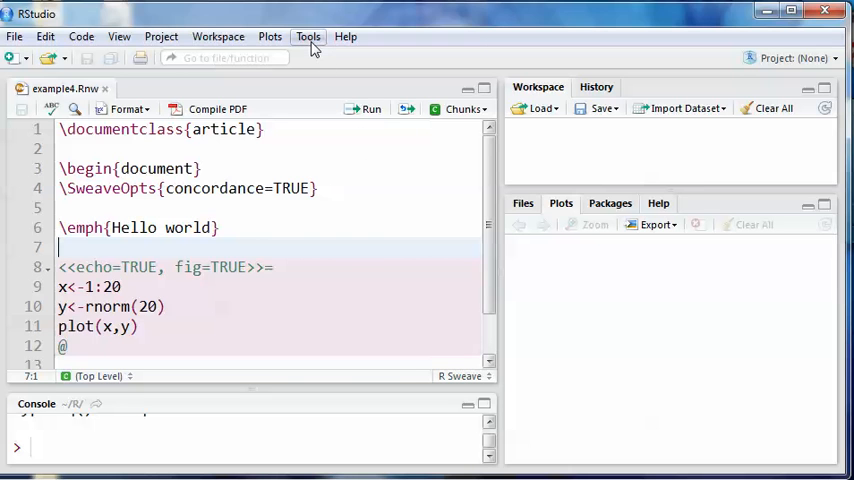
pyautogui.click(308, 36)
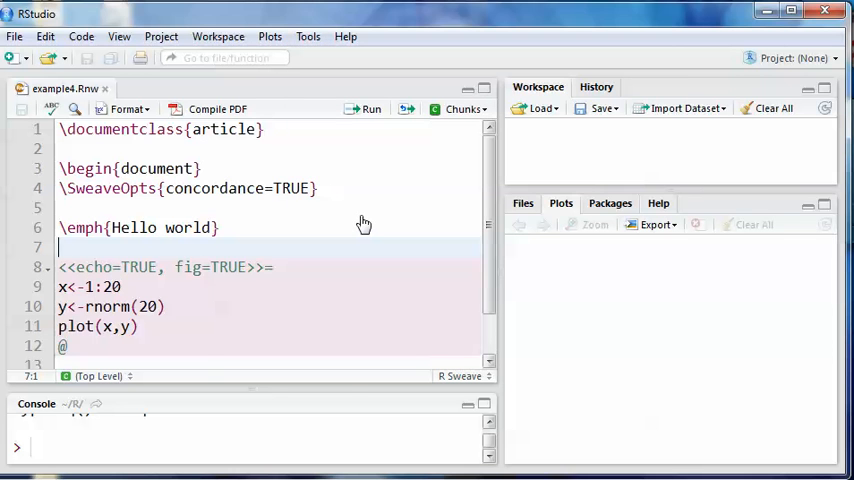
# In Global Options > Sweave, confirm Sweave weaving, pdfLaTeX and Sumatra preview.
pyautogui.click(308, 36)
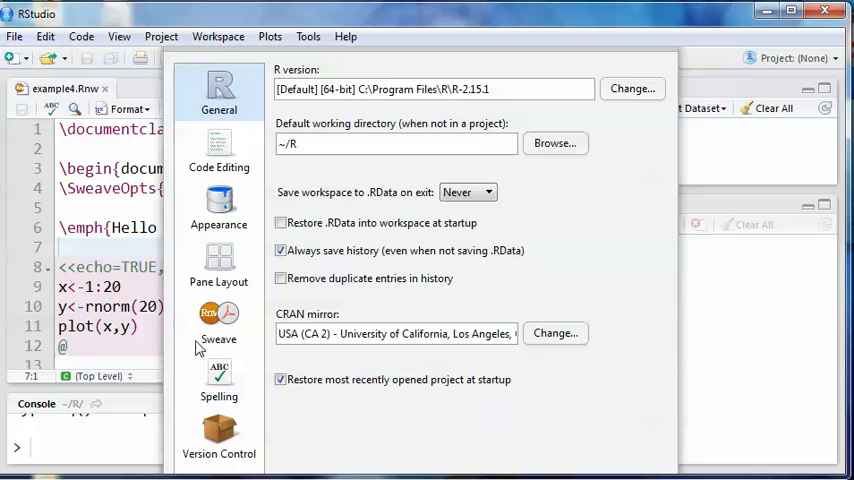
pyautogui.click(218, 320)
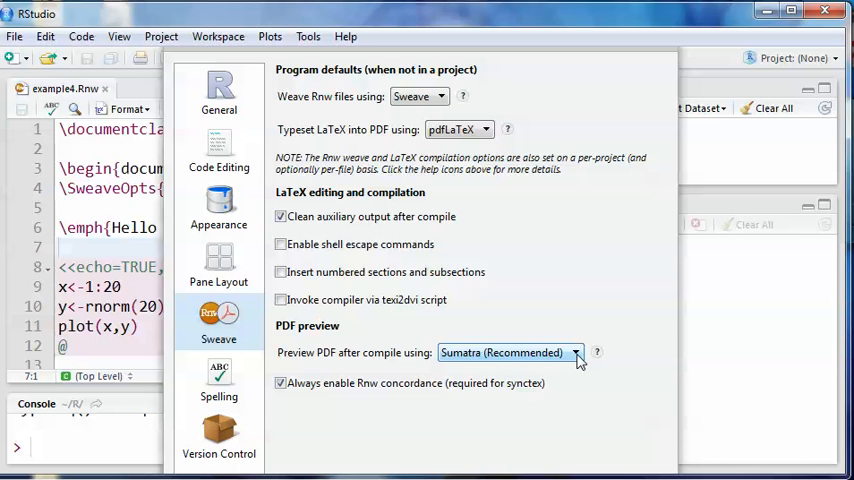
pyautogui.click(574, 352)
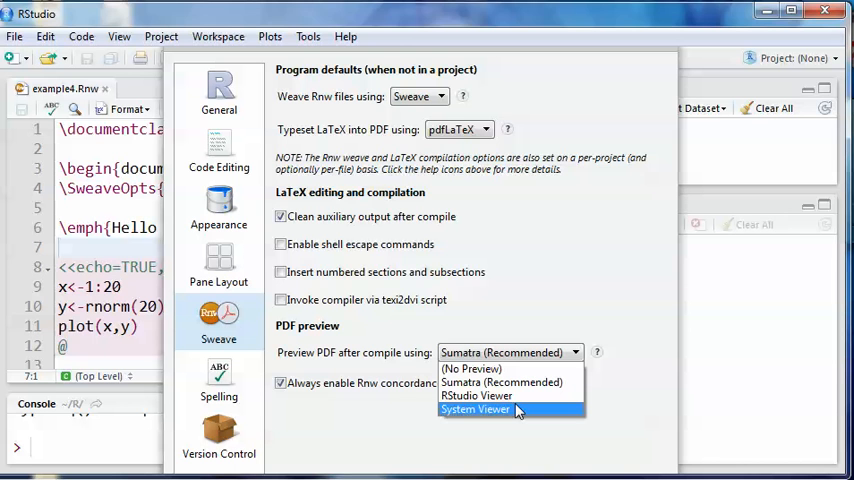
pyautogui.moveTo(574, 284)
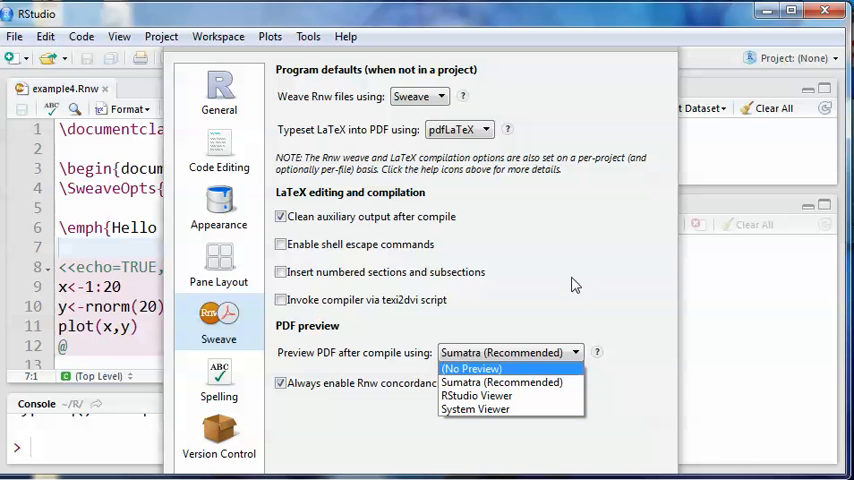
pyautogui.click(500, 382)
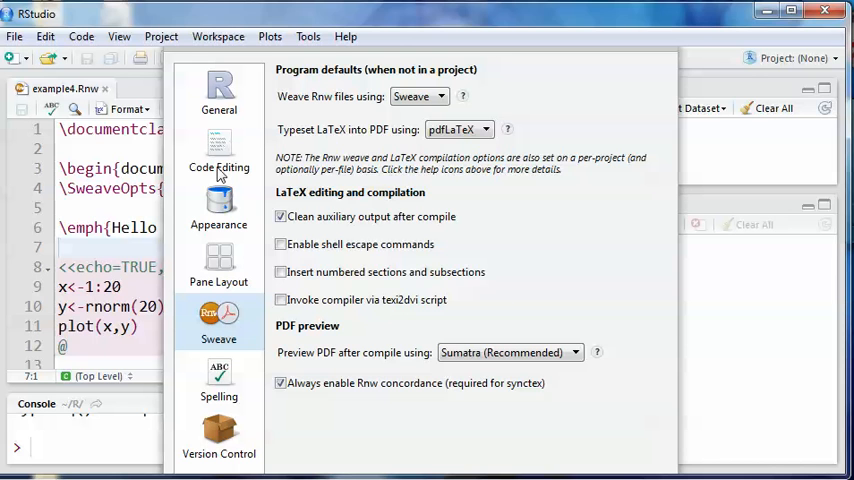
pyautogui.moveTo(252, 416)
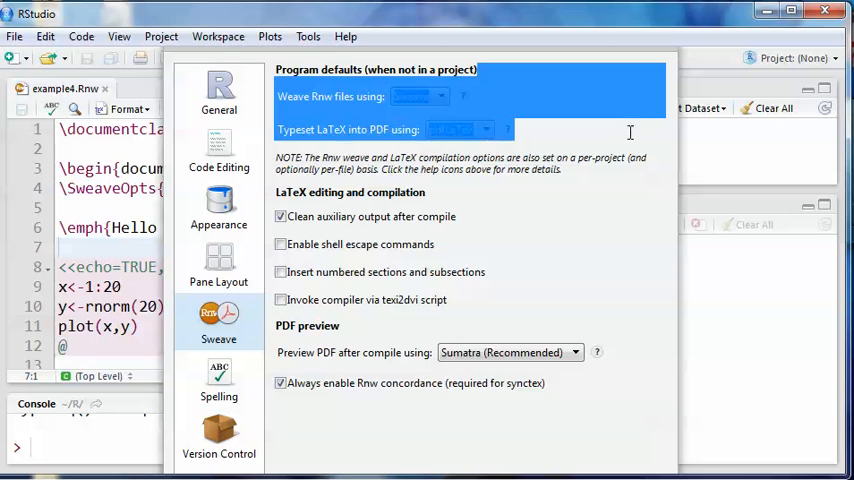
pyautogui.moveTo(338, 50)
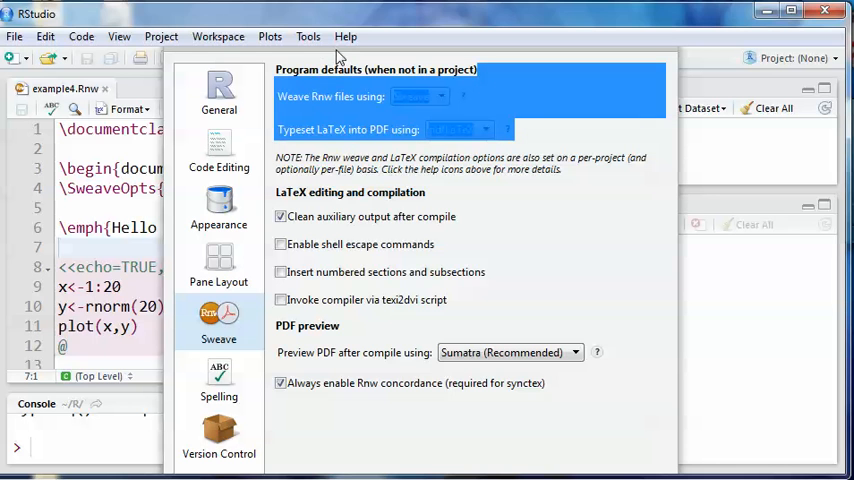
pyautogui.moveTo(122, 160)
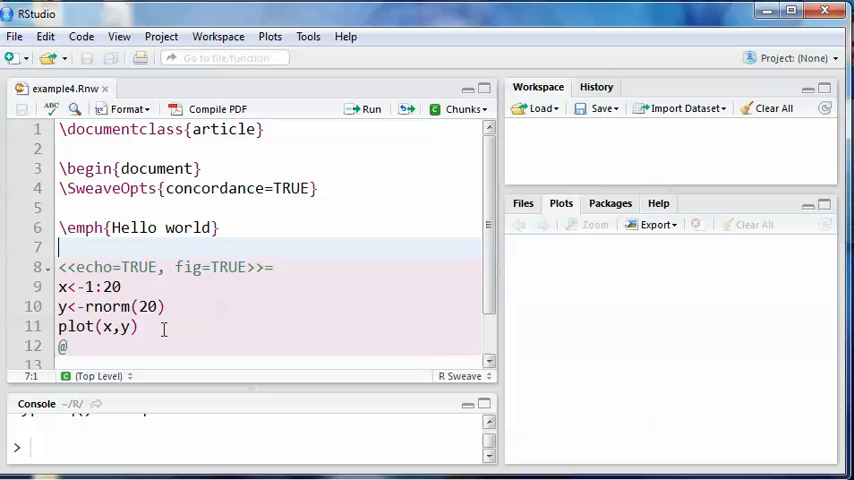
pyautogui.moveTo(32, 248)
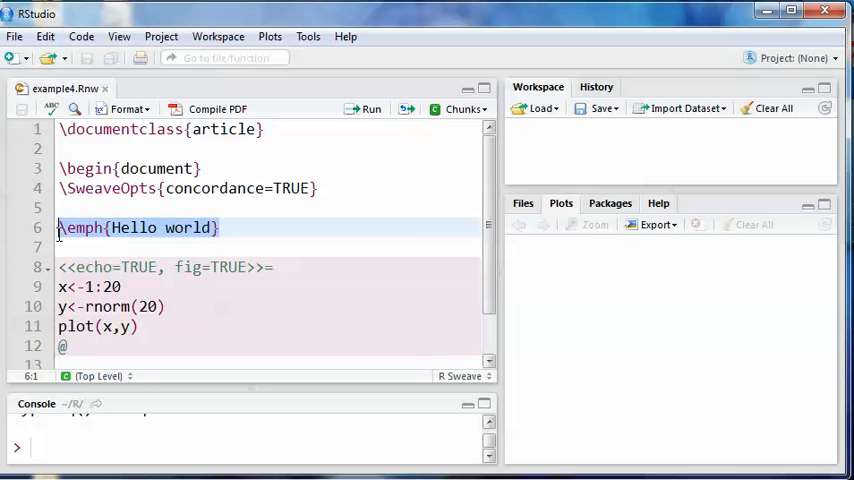
# Replace the \emph{} text with lowercase 'hello world'.
pyautogui.write('hello')
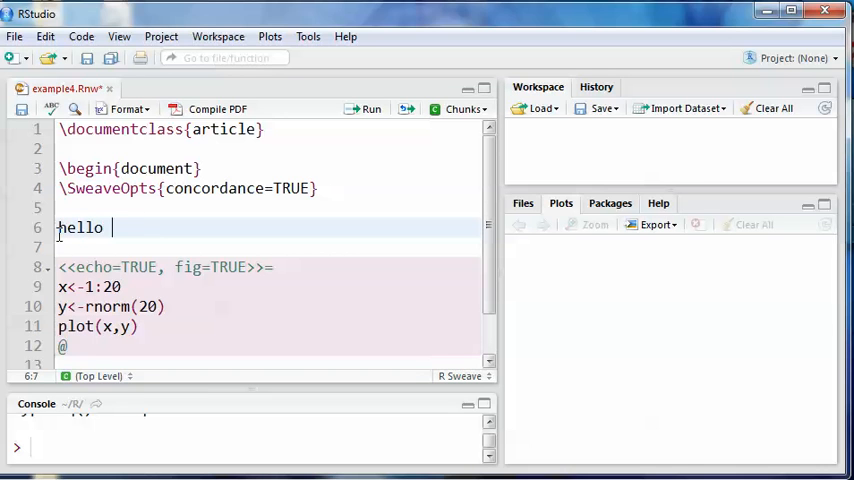
pyautogui.write('world}')
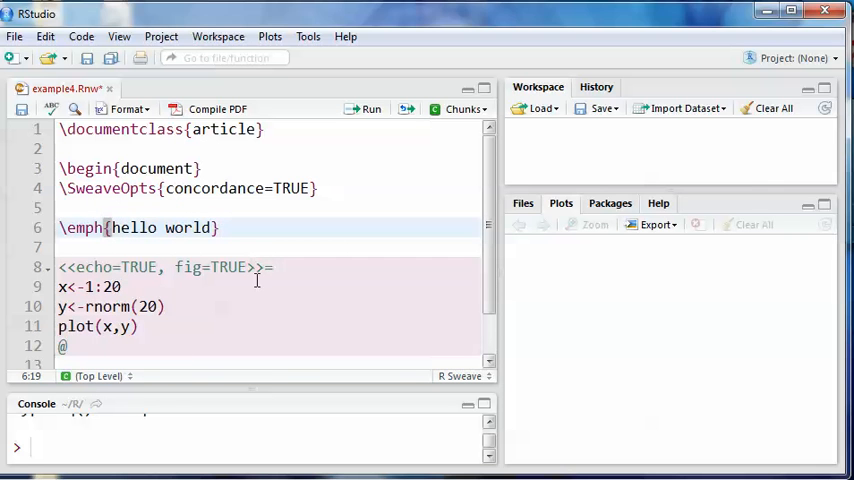
pyautogui.click(168, 306)
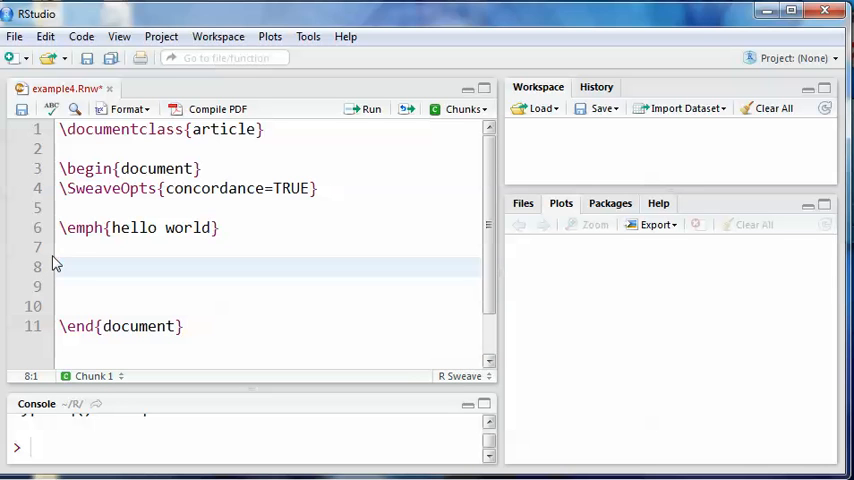
pyautogui.moveTo(460, 108)
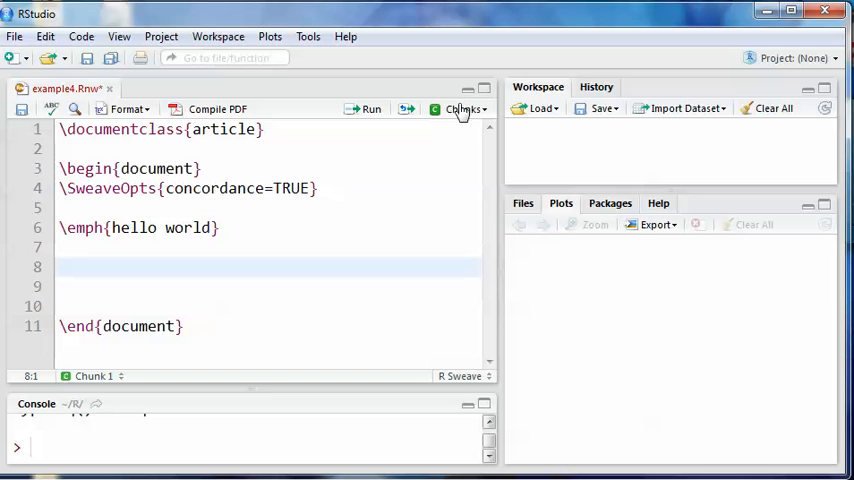
# Insert a new code chunk with echo=TRUE, fig=TRUE options.
pyautogui.click(464, 108)
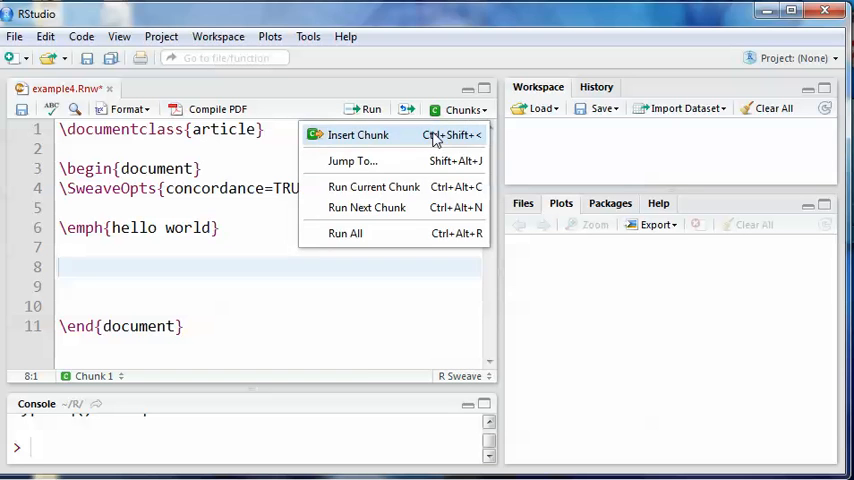
pyautogui.click(356, 134)
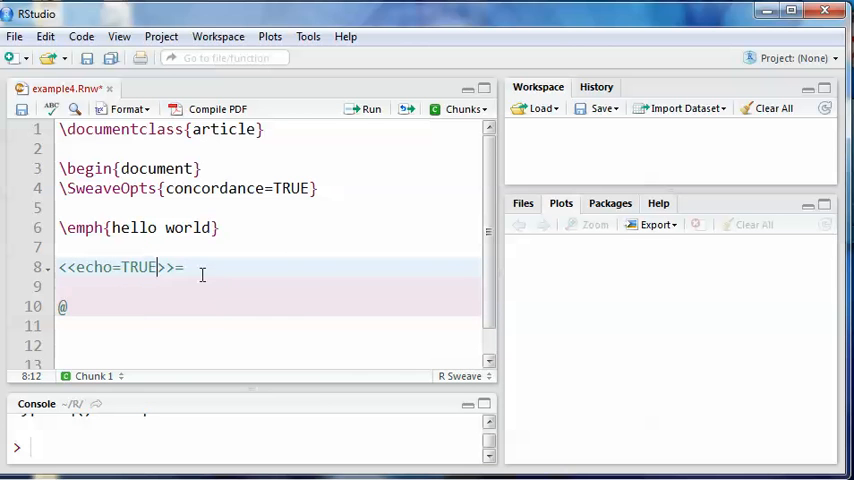
pyautogui.write(',')
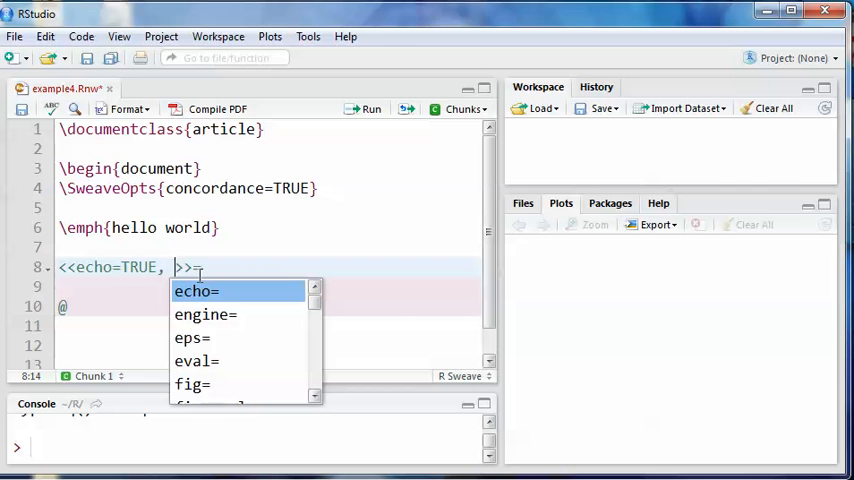
pyautogui.write('fig=TRUE')
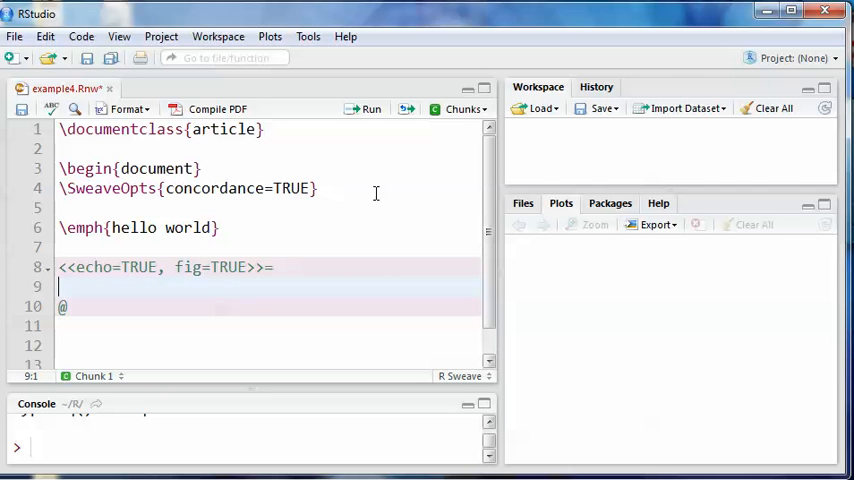
# Fill the chunk with x<-1:20, y<-rnorm(20) and plot(x, y).
pyautogui.write('x')
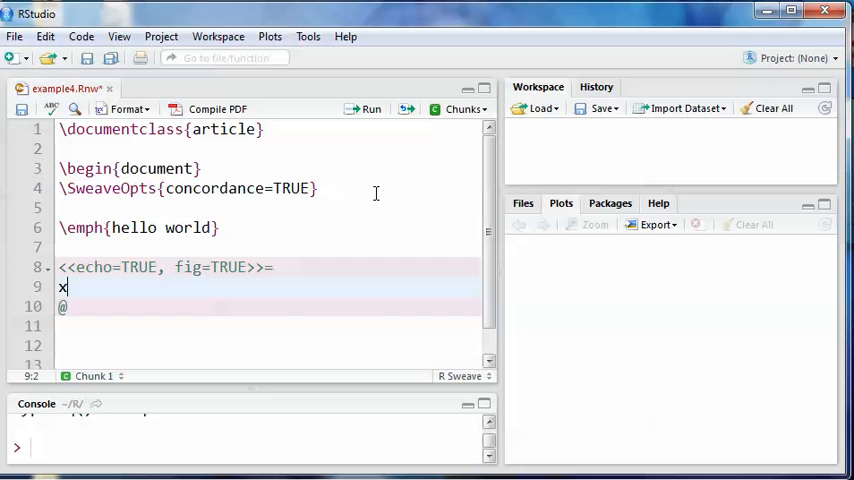
pyautogui.write('<-')
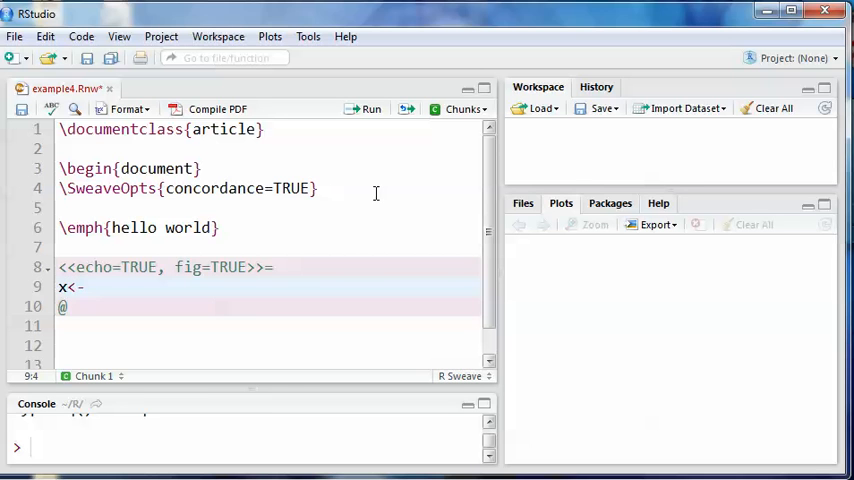
pyautogui.write('1:20')
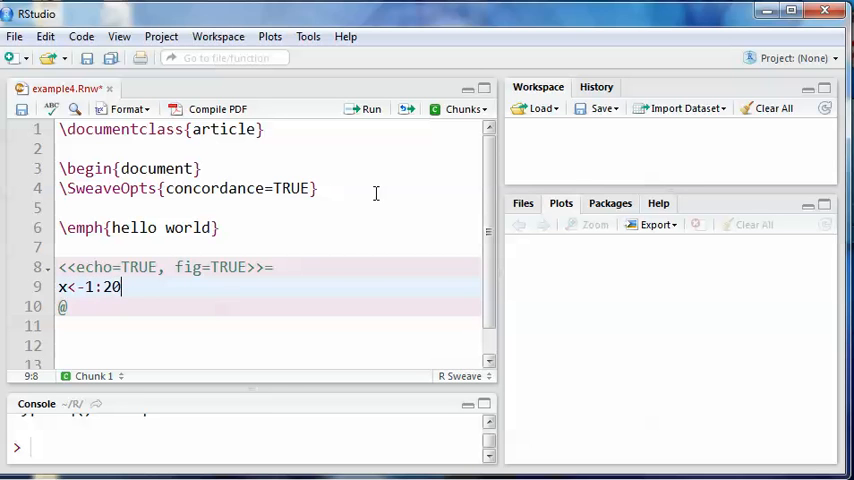
pyautogui.write('y')
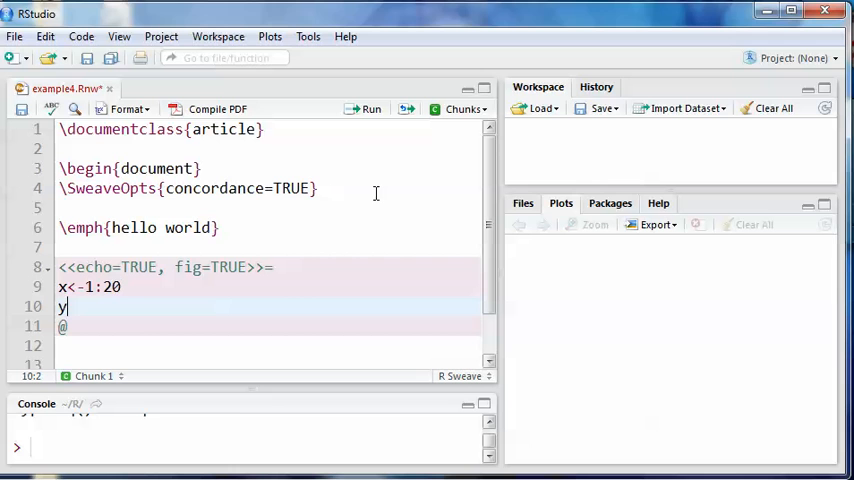
pyautogui.write('<-r')
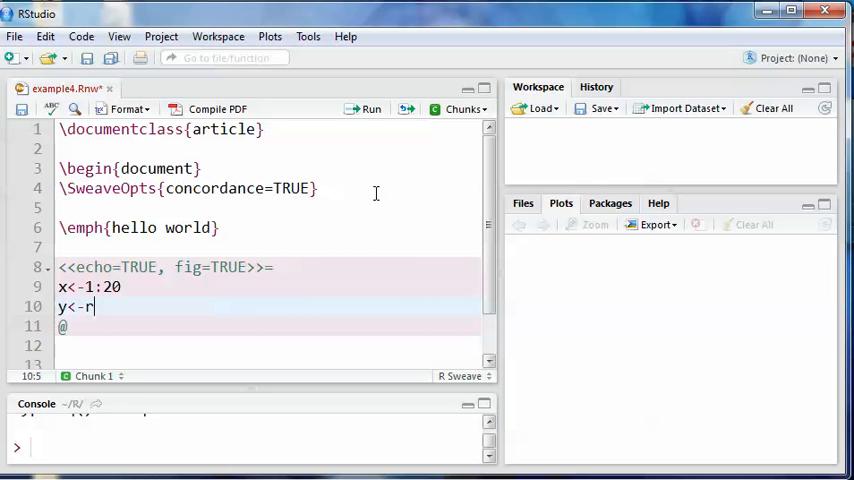
pyautogui.write('norm')
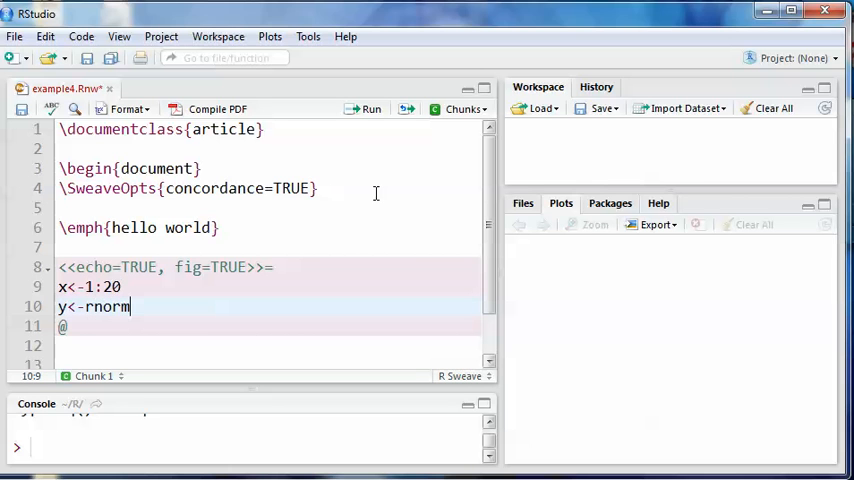
pyautogui.write('()')
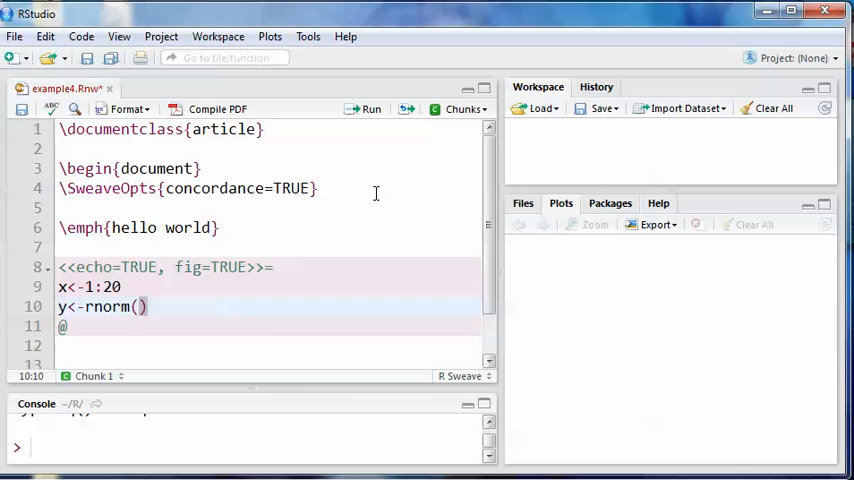
pyautogui.write('20')
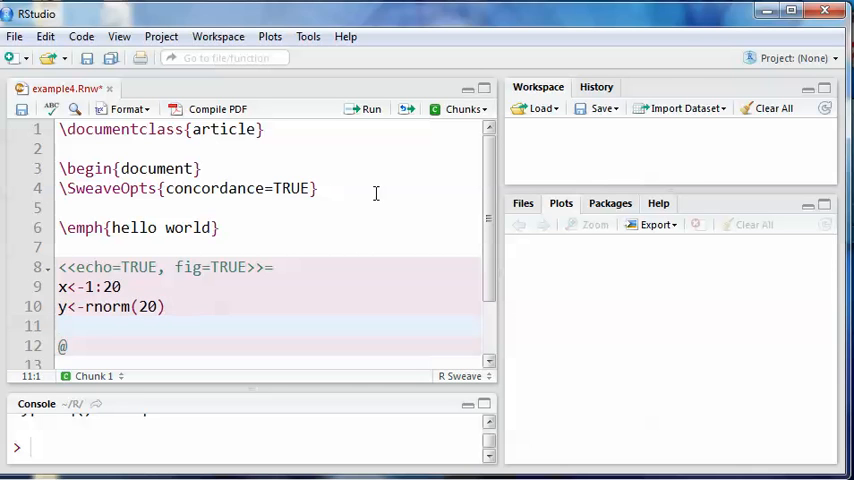
pyautogui.write('plot(')
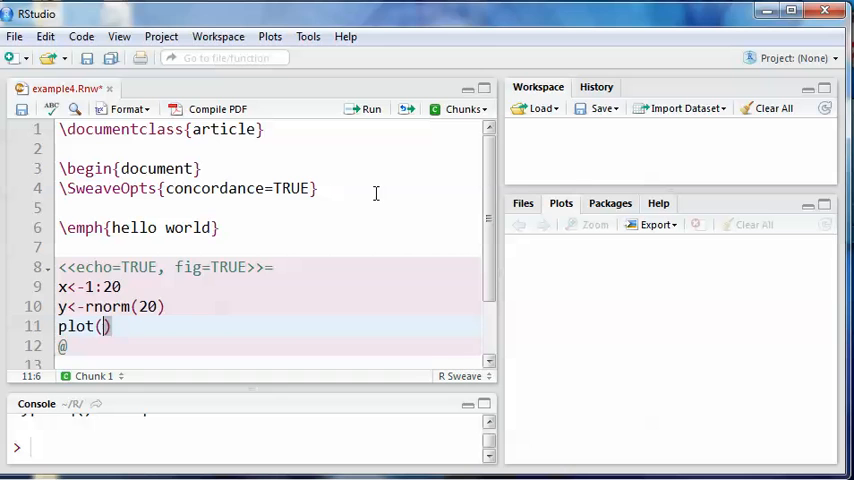
pyautogui.write('x, y')
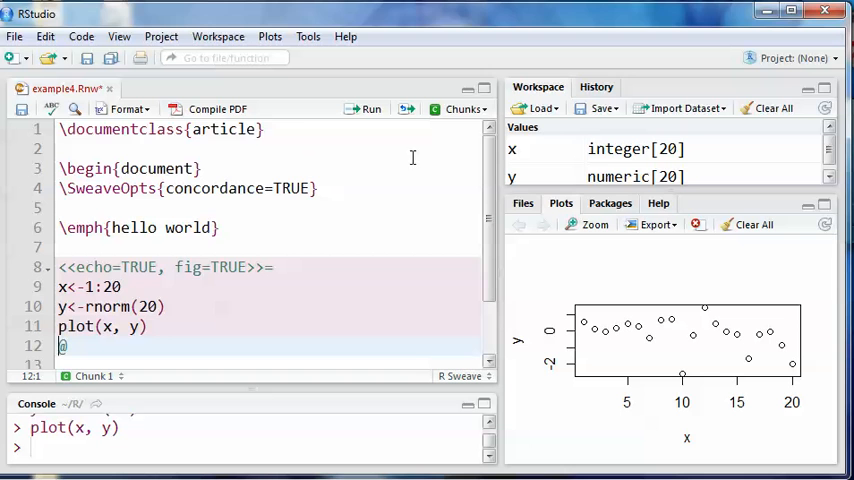
# Run the chunk so x and y appear in the workspace with the scatterplot.
pyautogui.scroll(-3)
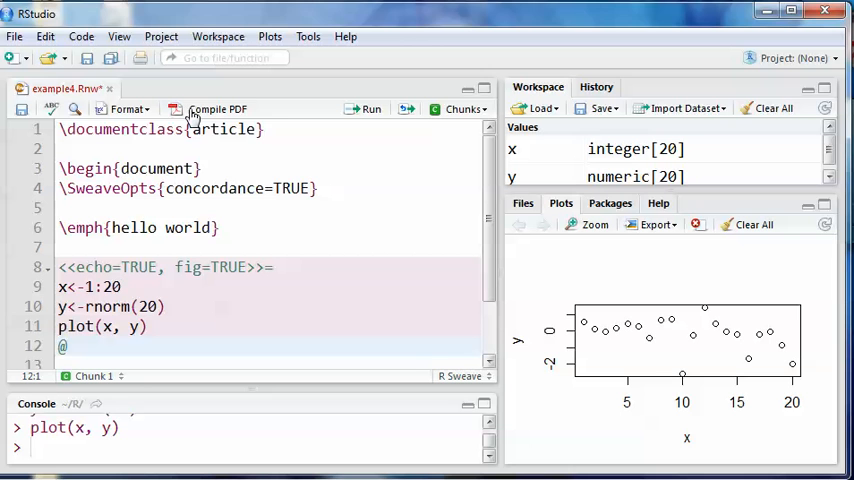
pyautogui.moveTo(218, 108)
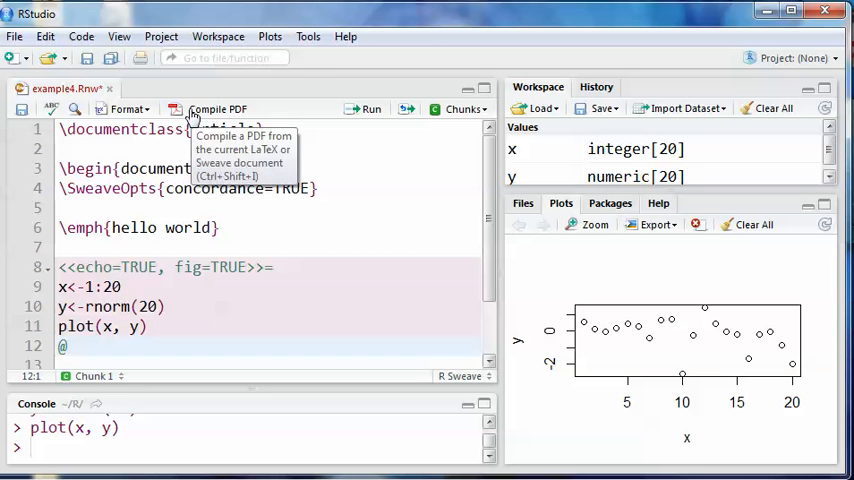
# Compile example4.Rnw into example4.pdf, shown in SumatraPDF with hello world and the plot.
pyautogui.click(216, 108)
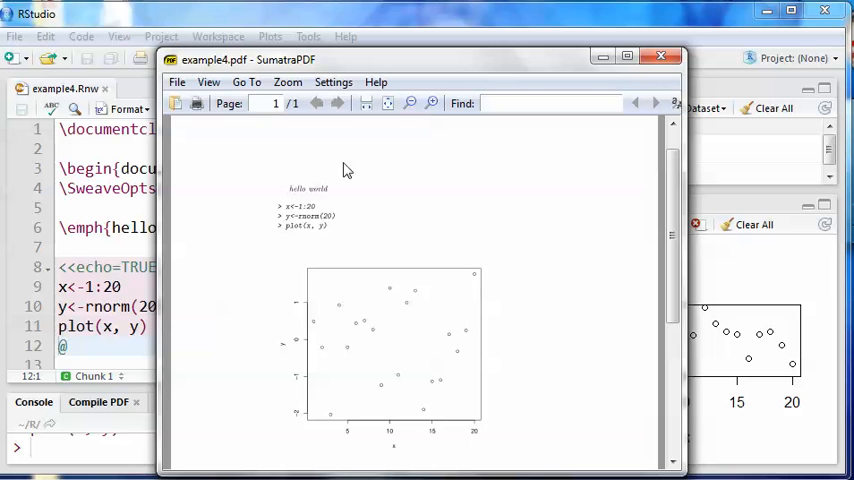
pyautogui.moveTo(314, 250)
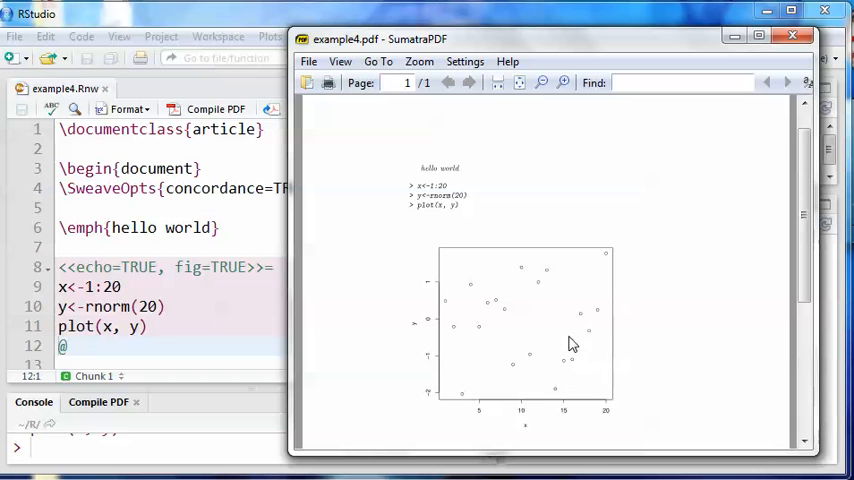
pyautogui.moveTo(522, 288)
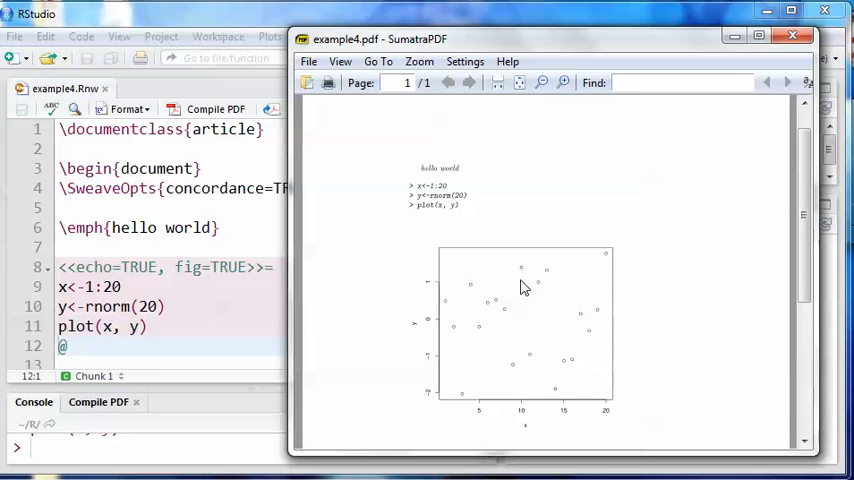
pyautogui.moveTo(792, 36)
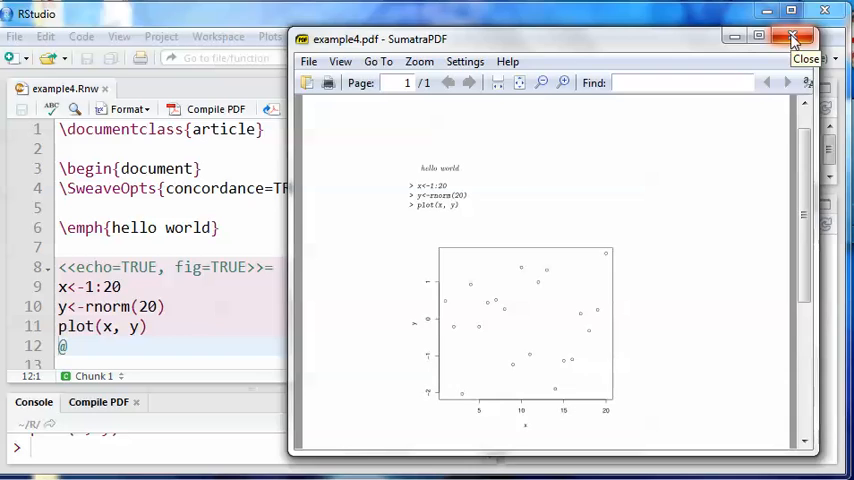
# Close SumatraPDF, returning to RStudio where the log confirms ~/R/example4.pdf was created.
pyautogui.click(792, 36)
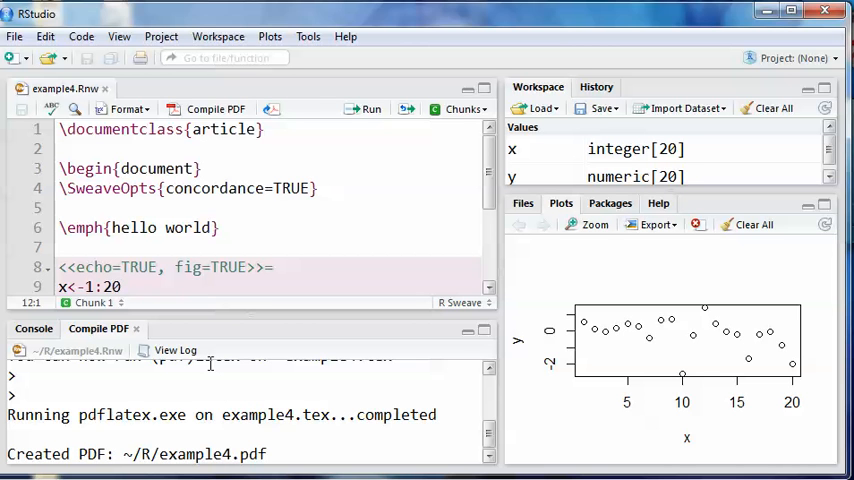
pyautogui.moveTo(552, 152)
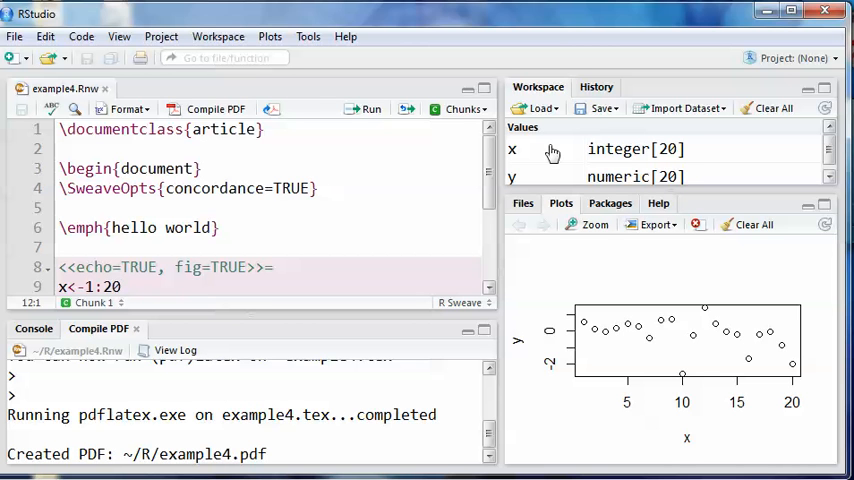